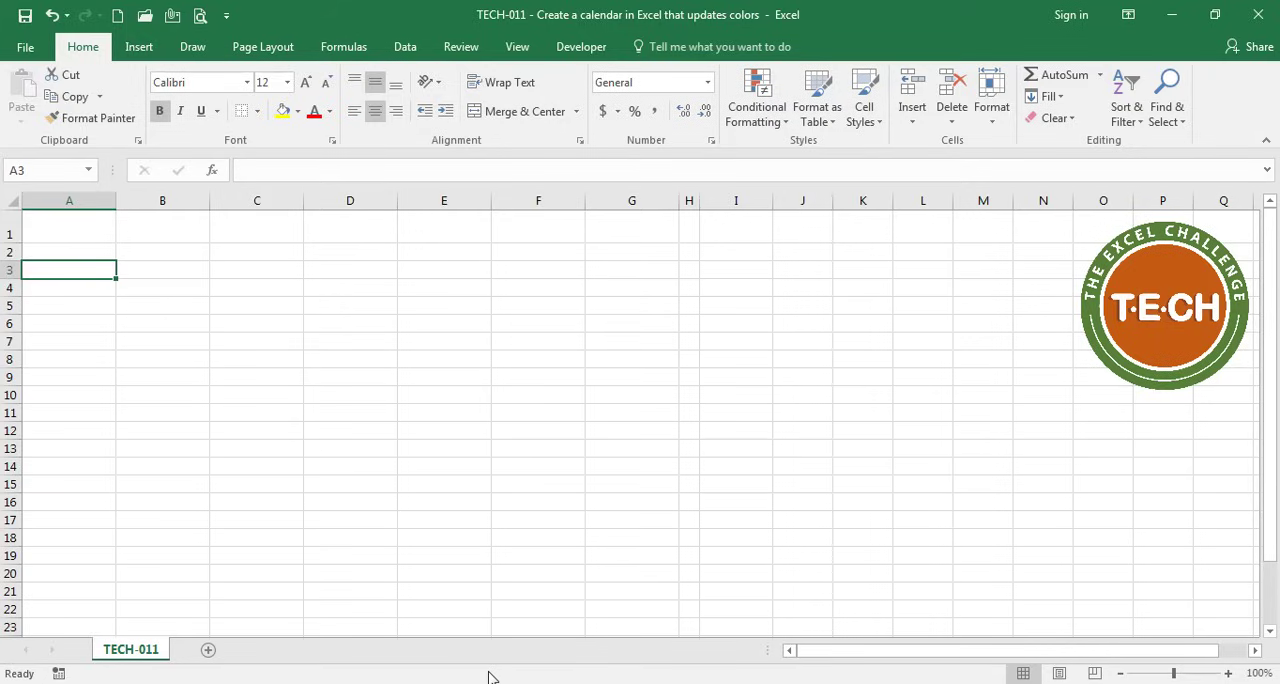
# - Enter SUNDAY in A3 with all borders and fill the weekday names across to SATURDAY in G3
pyautogui.write('s')
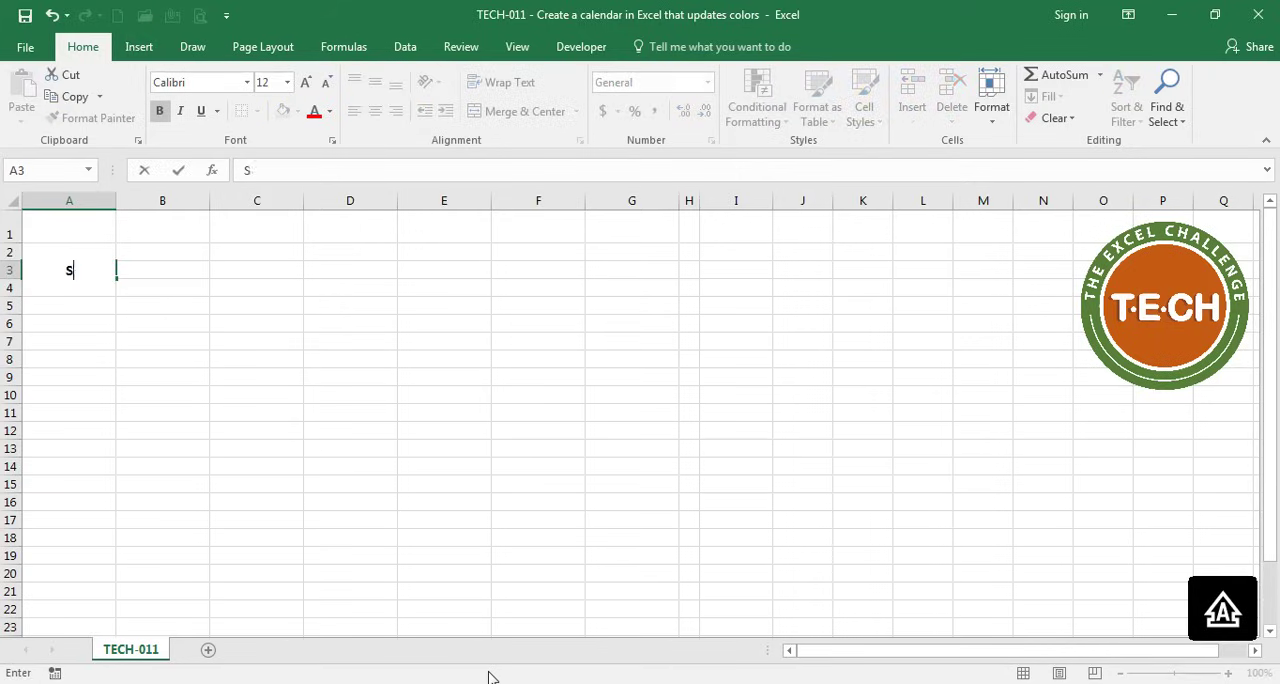
pyautogui.write('SUNDAY')
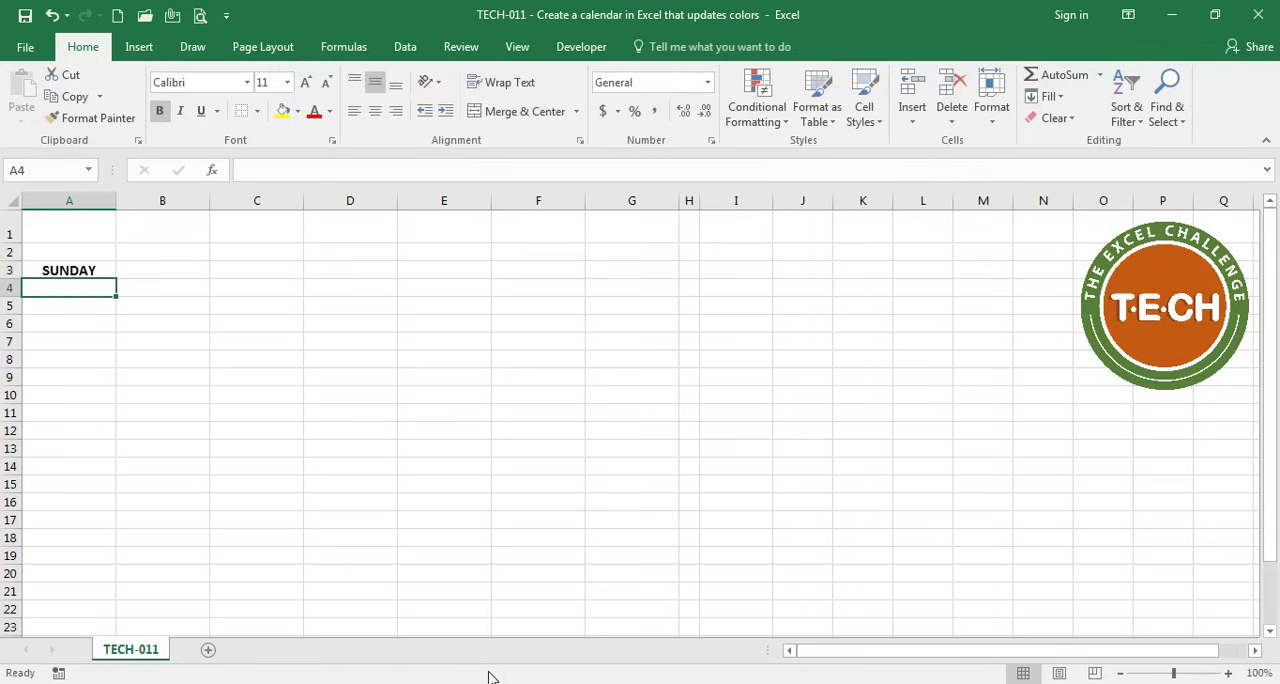
pyautogui.click(256, 112)
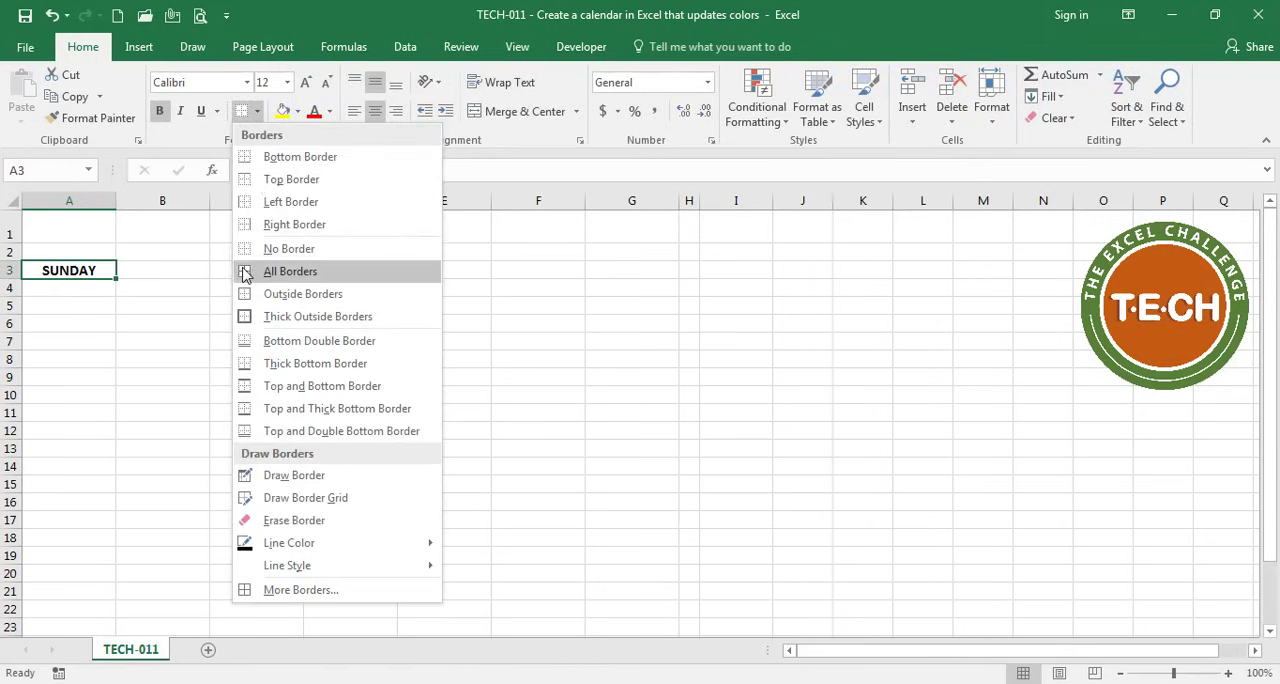
pyautogui.click(290, 272)
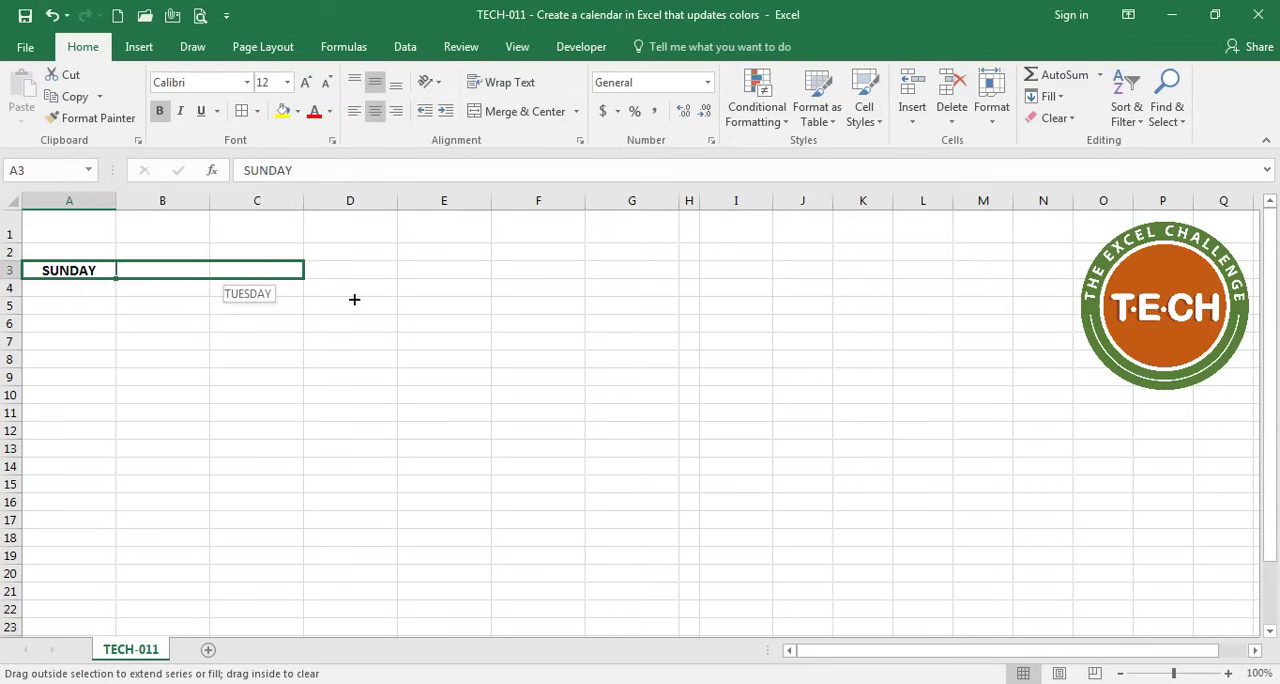
pyautogui.moveTo(356, 300); pyautogui.dragTo(656, 316)
pyautogui.write("'")
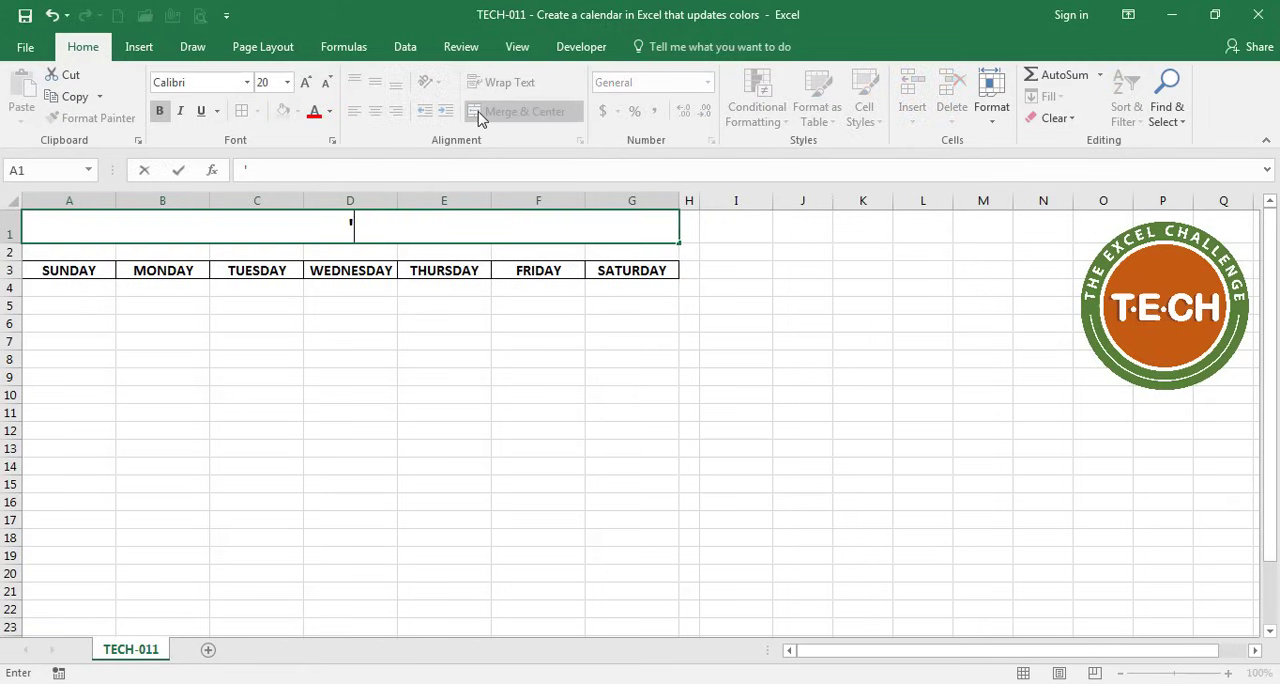
# - Title the merged top row JUNE 2017 and select the four cells under SUNDAY for a day box
pyautogui.write('JUNE 2017')
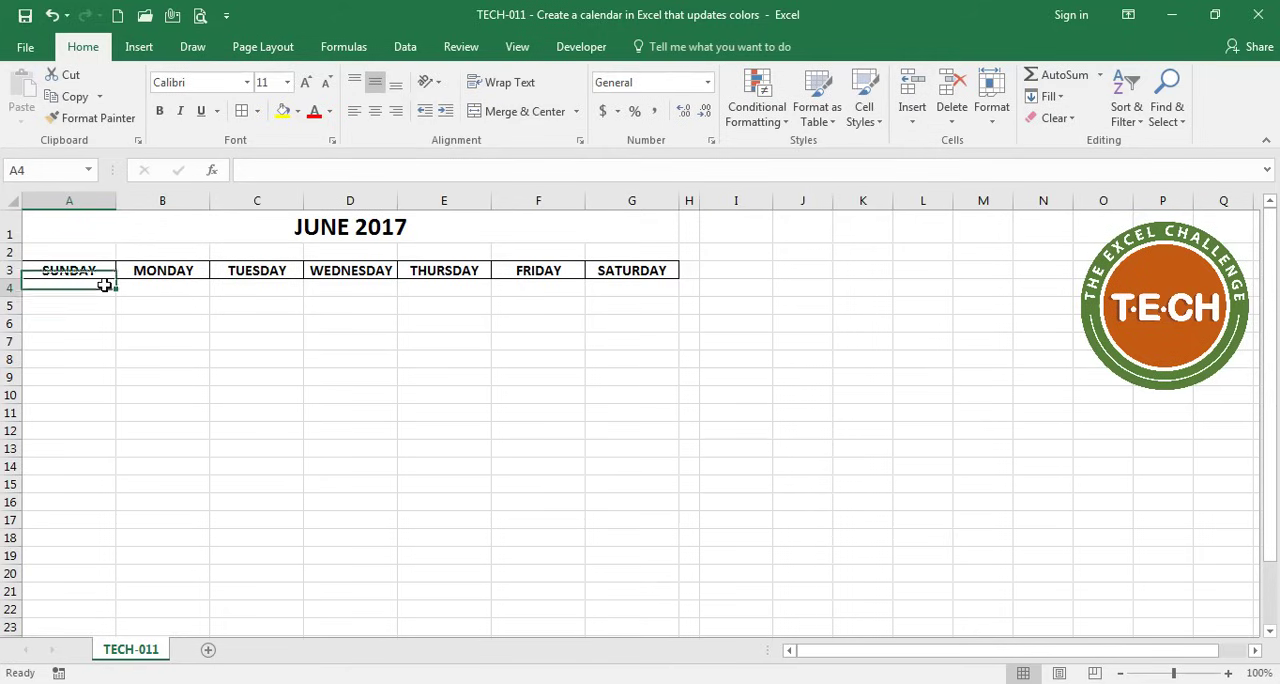
pyautogui.moveTo(68, 288); pyautogui.dragTo(68, 340)
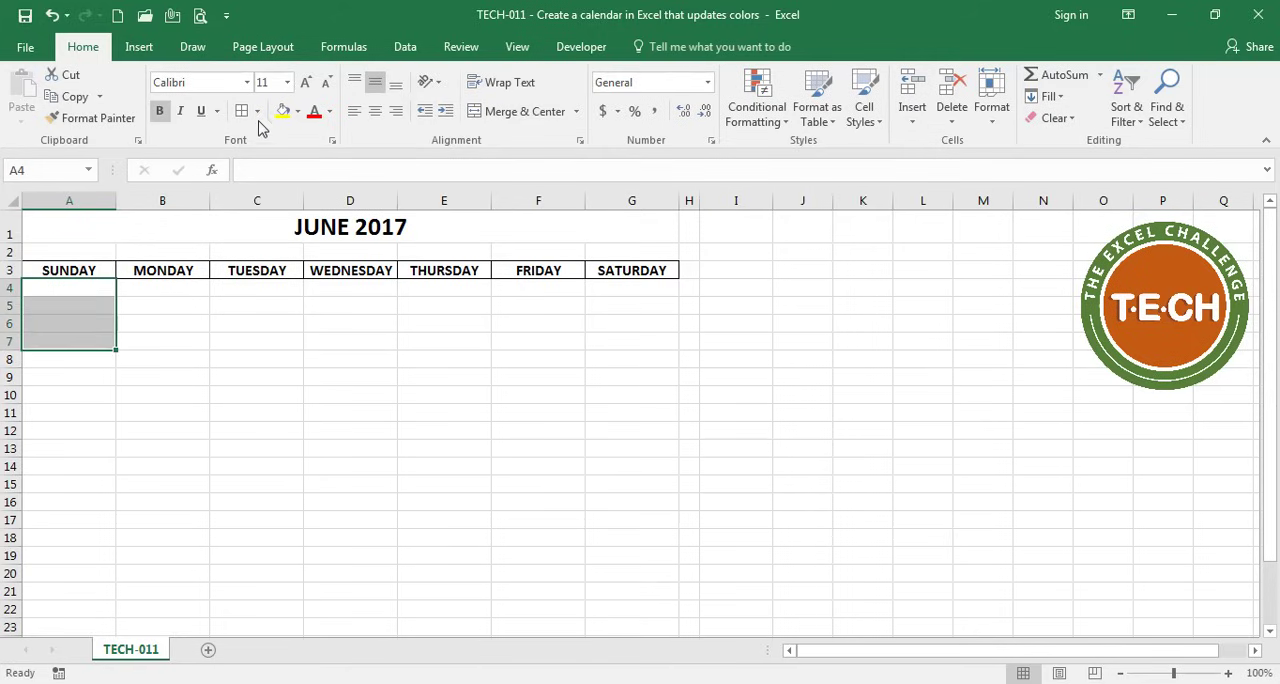
pyautogui.moveTo(248, 296)
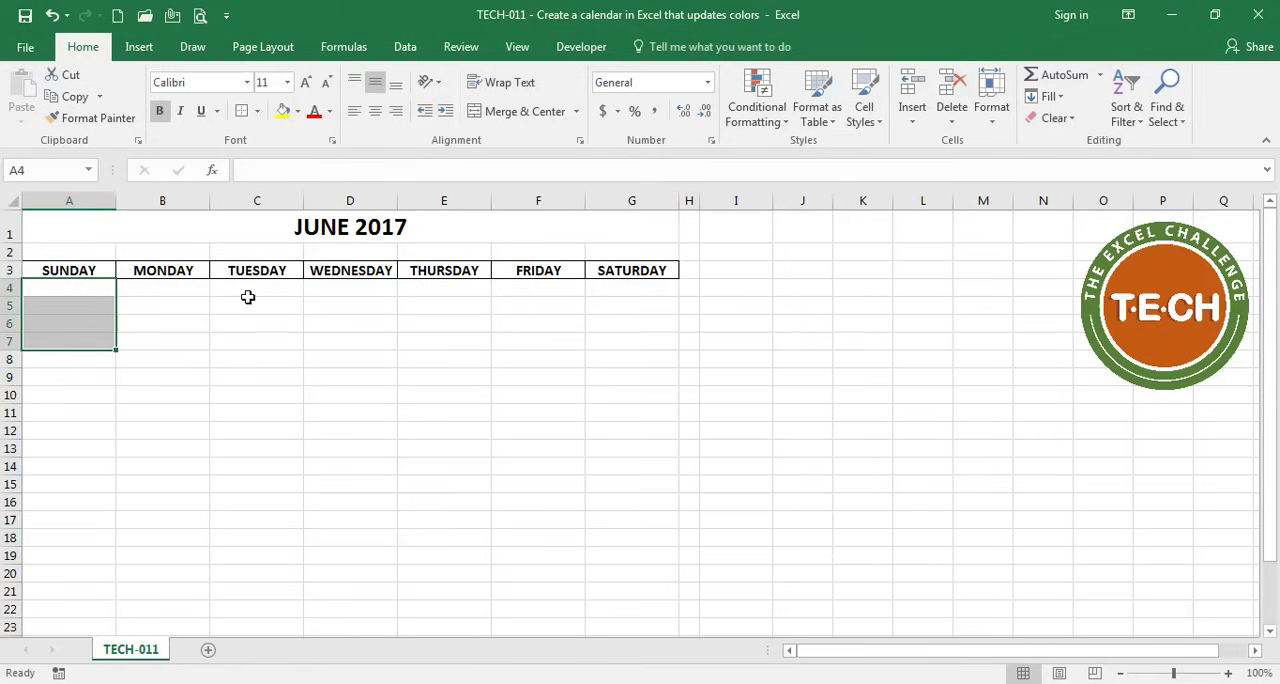
pyautogui.moveTo(120, 352)
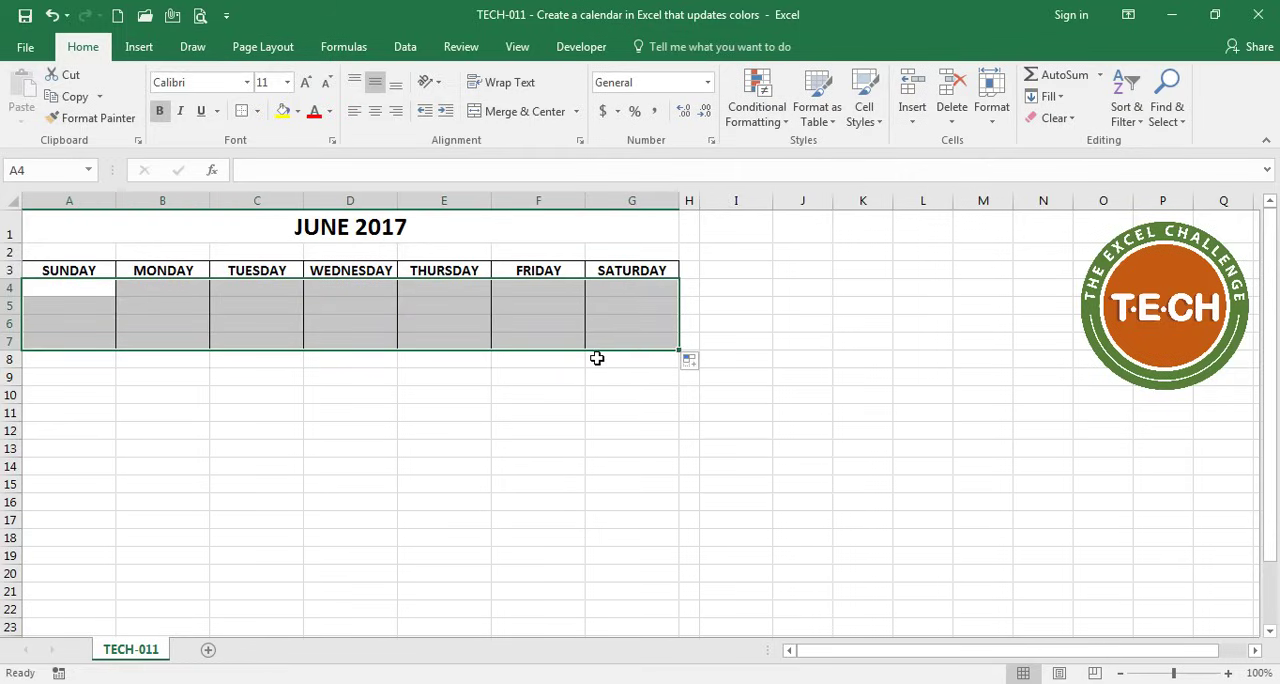
pyautogui.moveTo(488, 294)
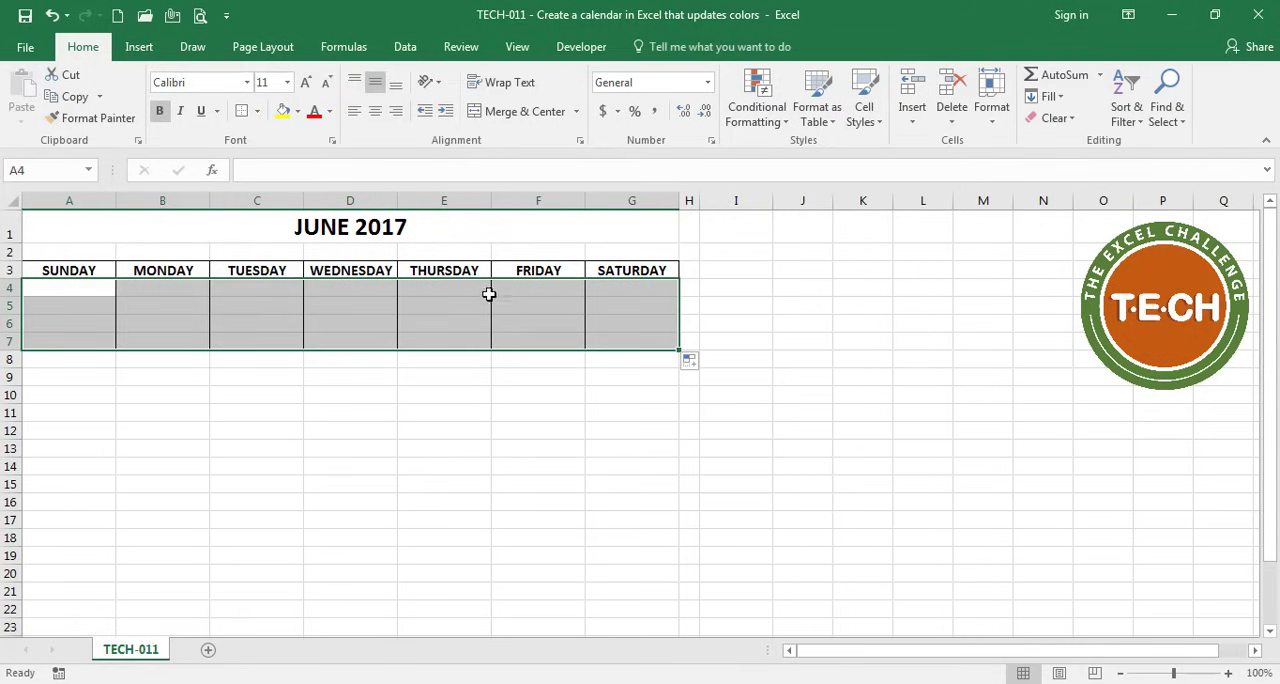
# - Put 1 in Thursday's E4, make Friday =E4+1, and copy the first week's block
pyautogui.click(444, 288)
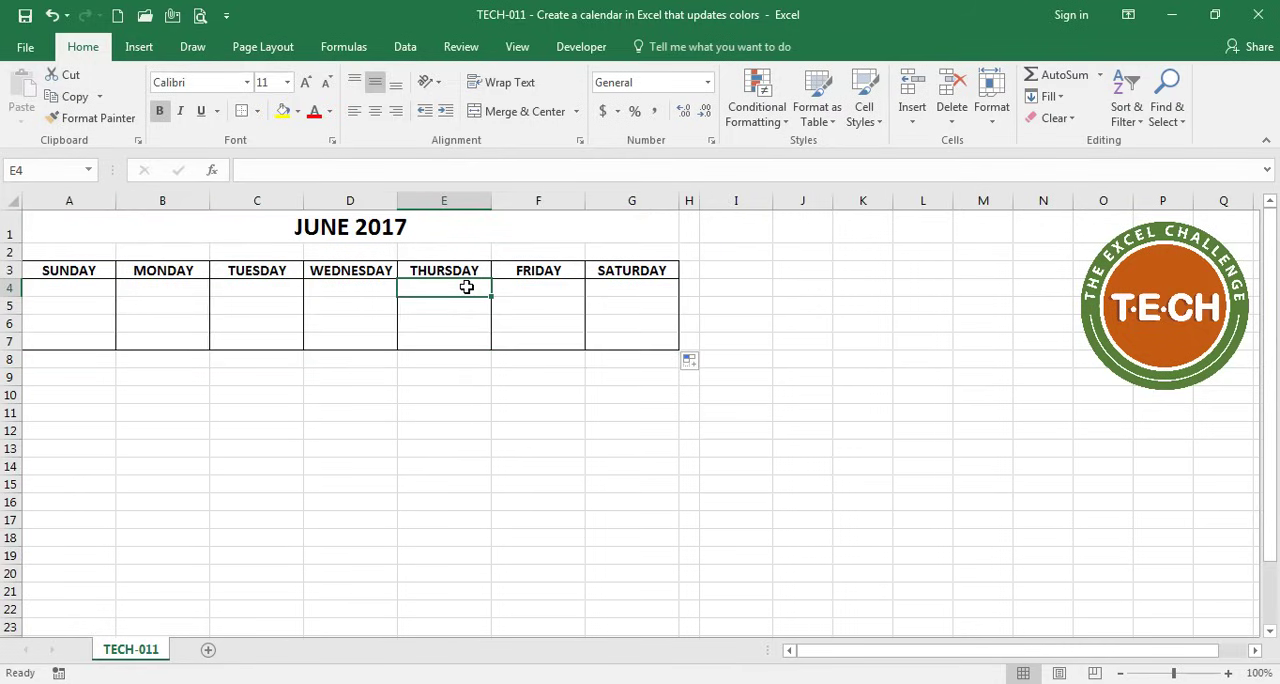
pyautogui.write('1')
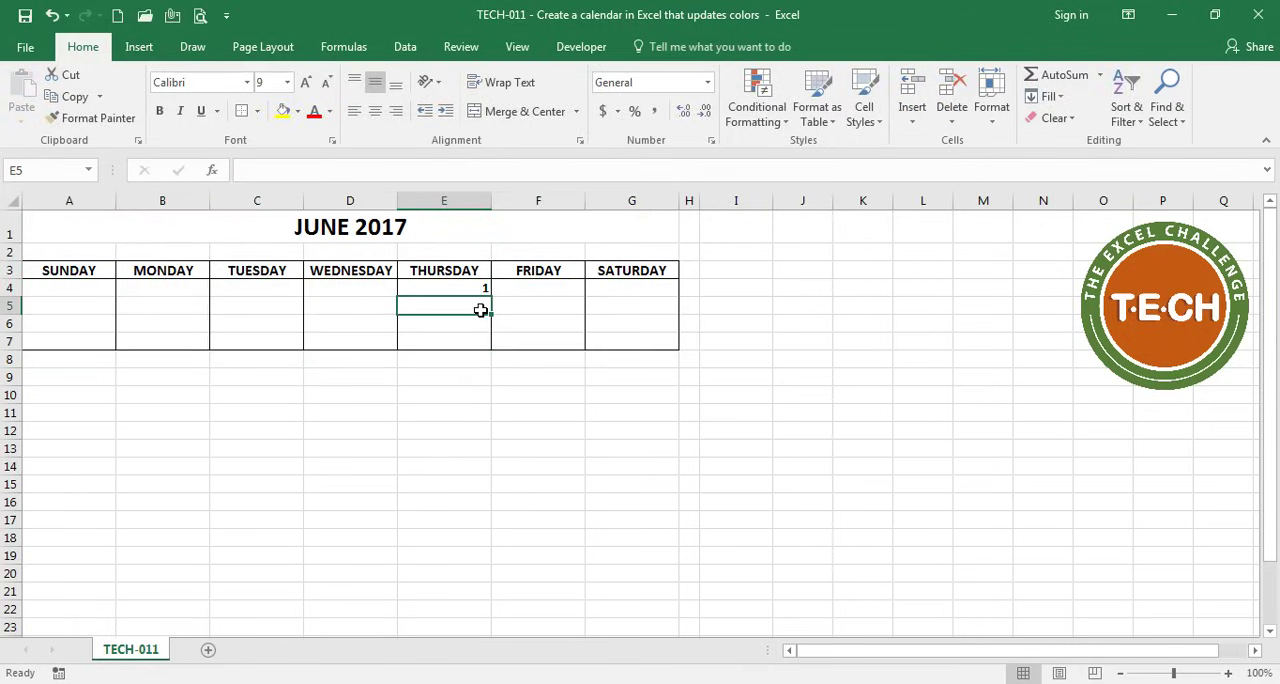
pyautogui.click(538, 288)
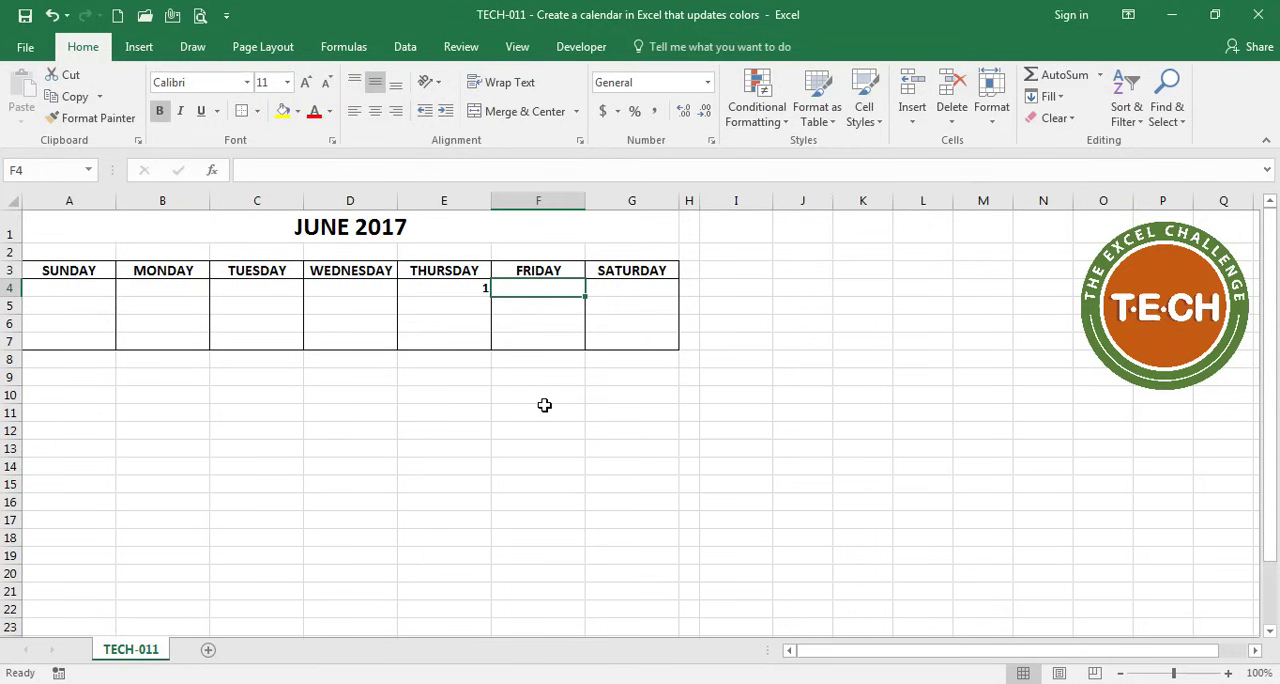
pyautogui.write('=')
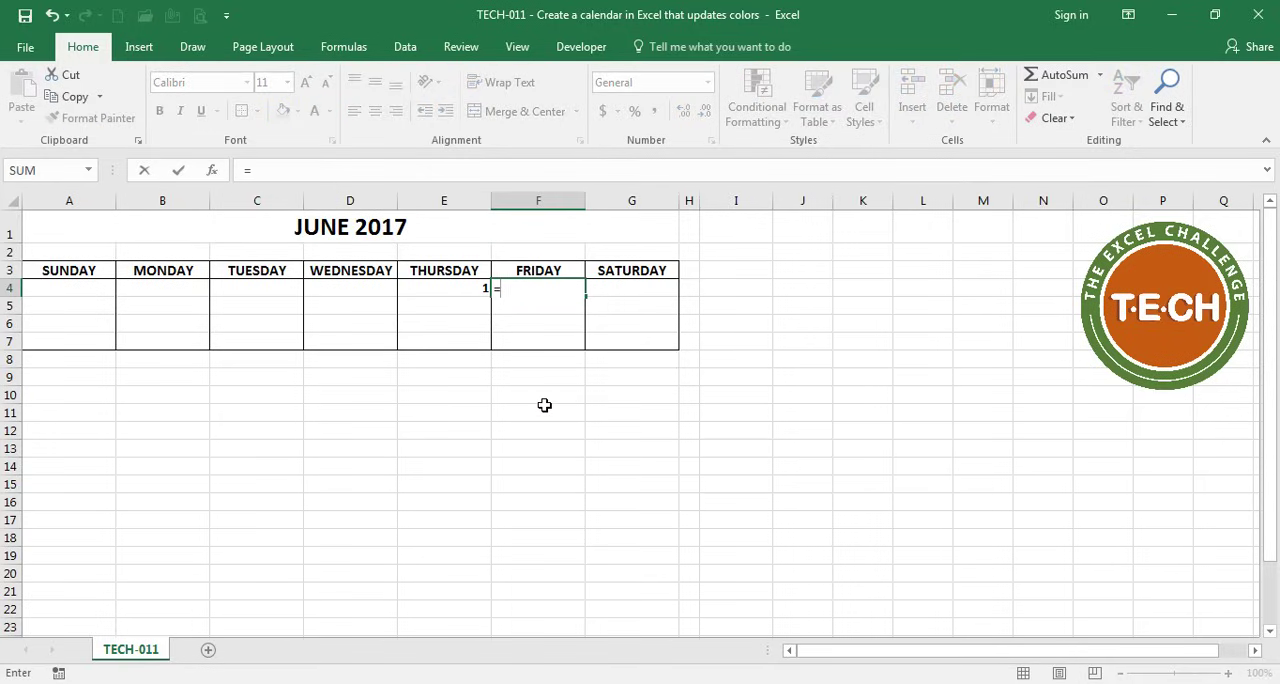
pyautogui.write('E4+1')
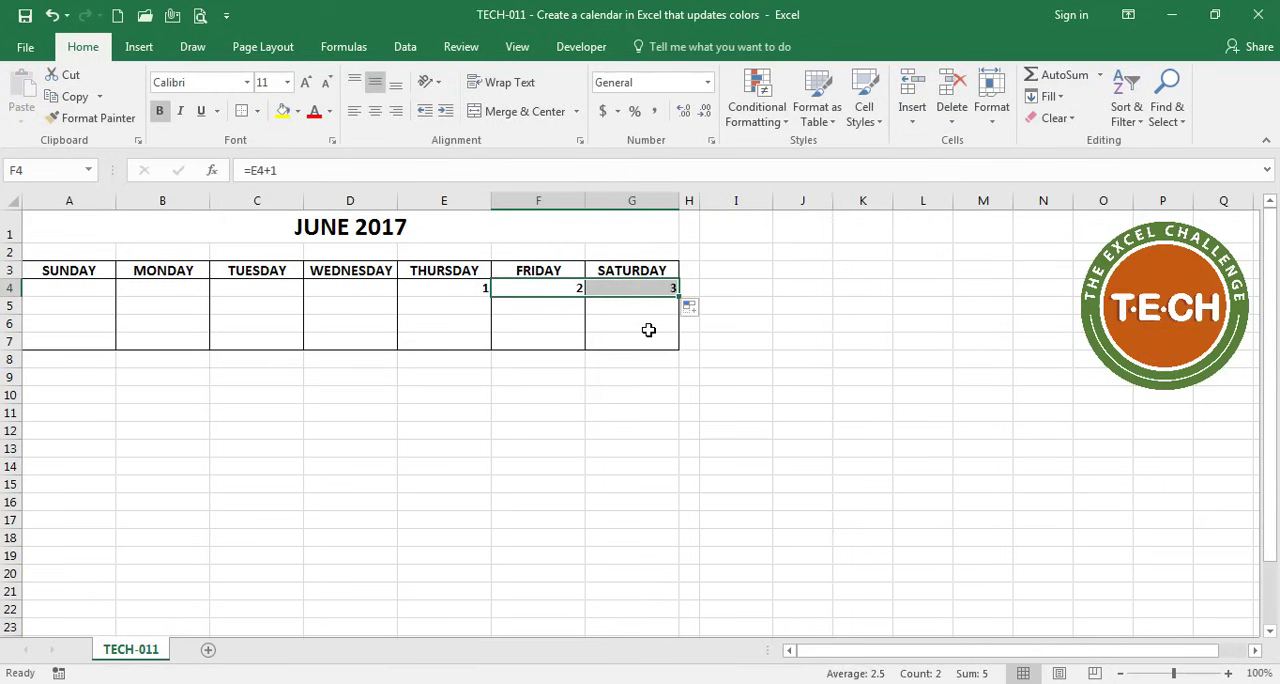
pyautogui.click(68, 288)
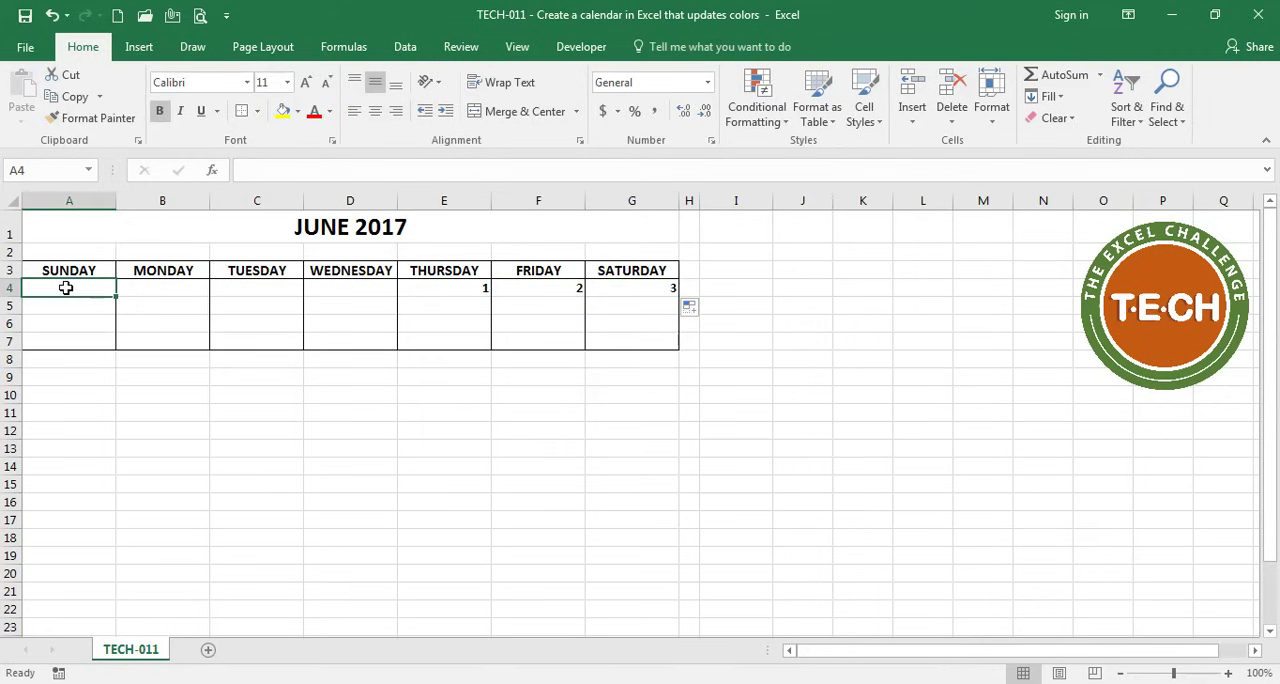
pyautogui.press('ctrl+c')
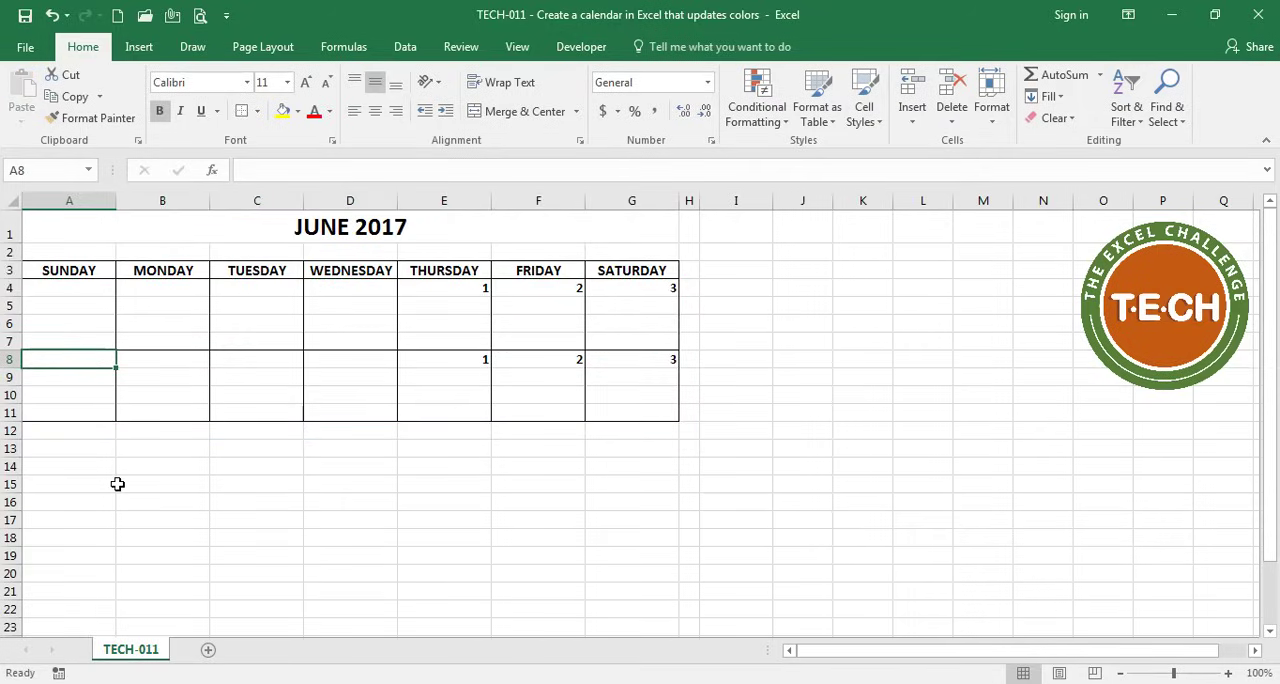
# - Start week two from =G4+1, carry the dates across, and paste further weeks below
pyautogui.write('=')
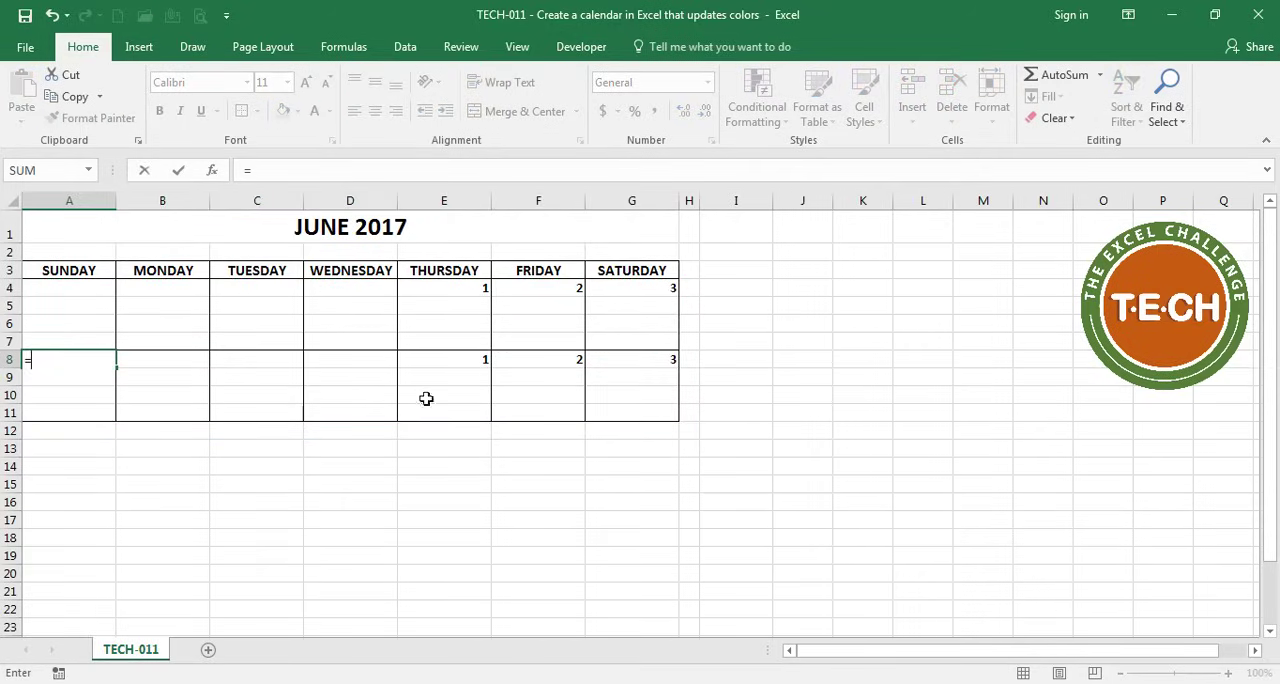
pyautogui.click(632, 288)
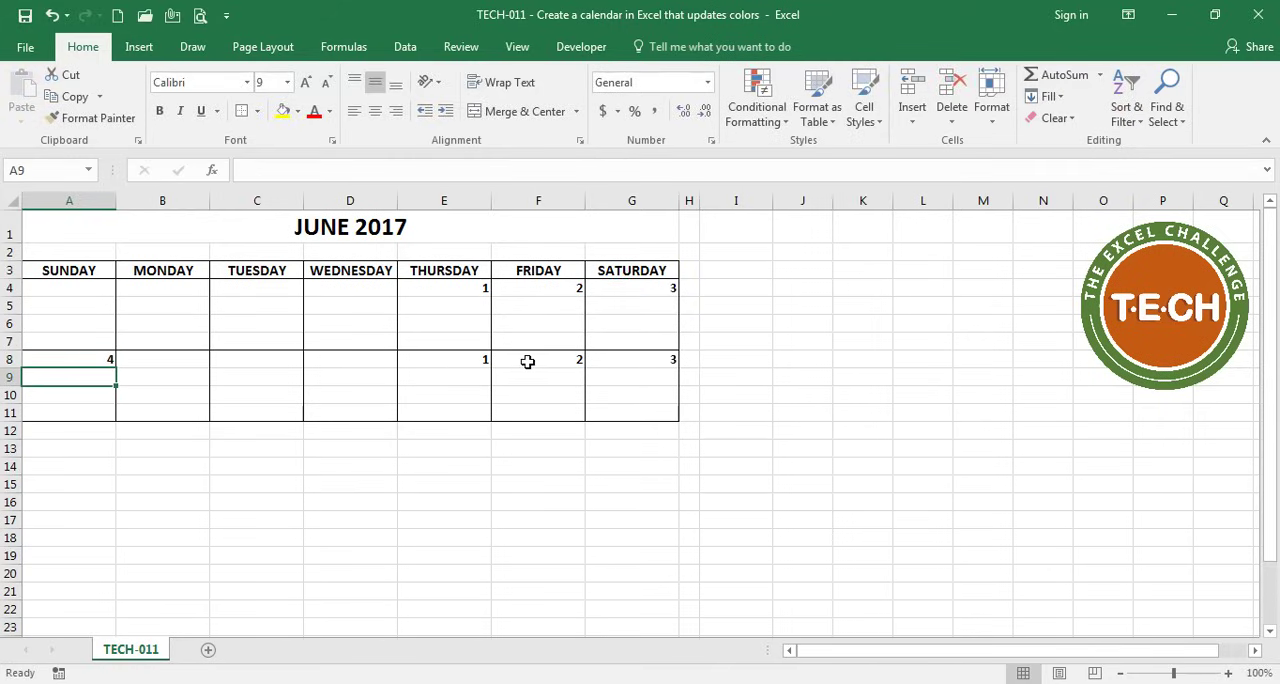
pyautogui.click(538, 360)
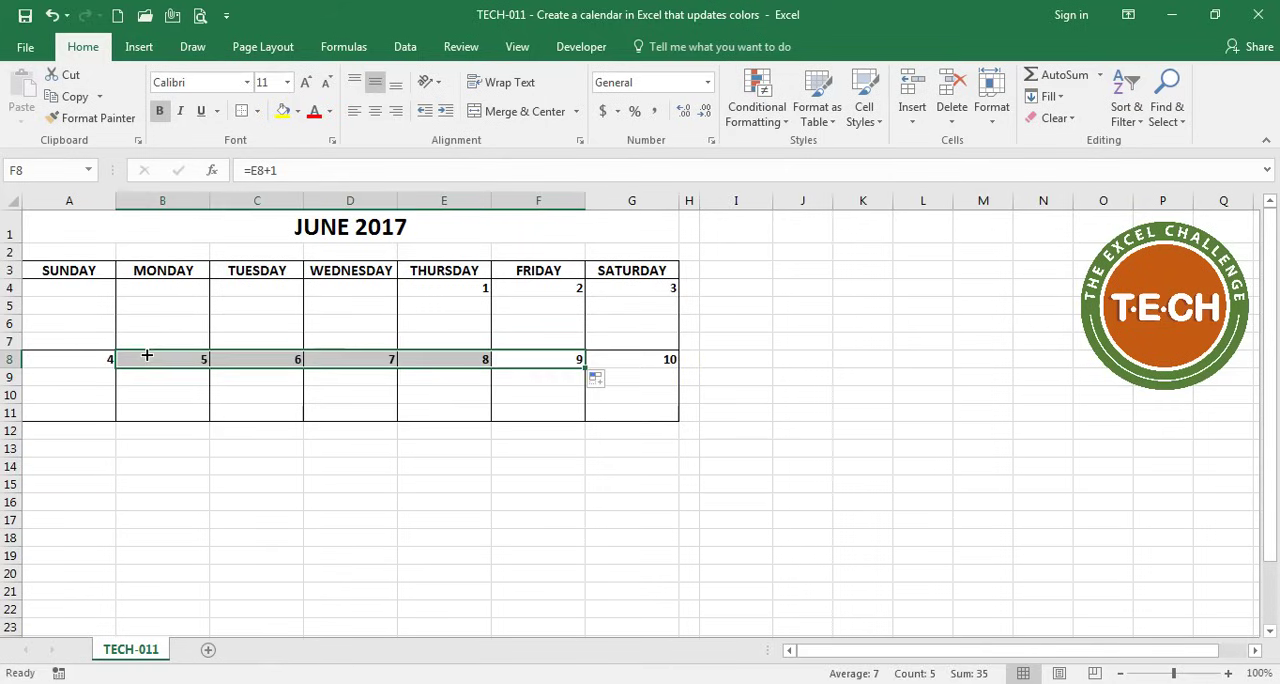
pyautogui.click(68, 360)
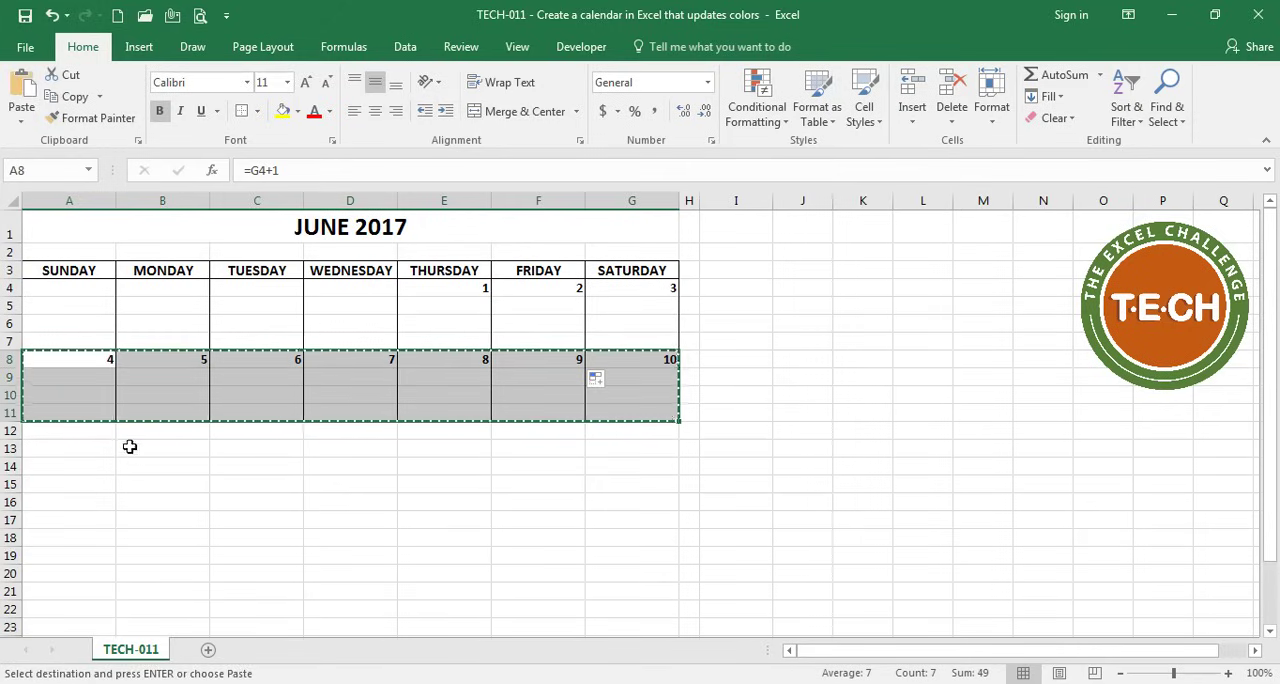
pyautogui.press('ctrl+v')
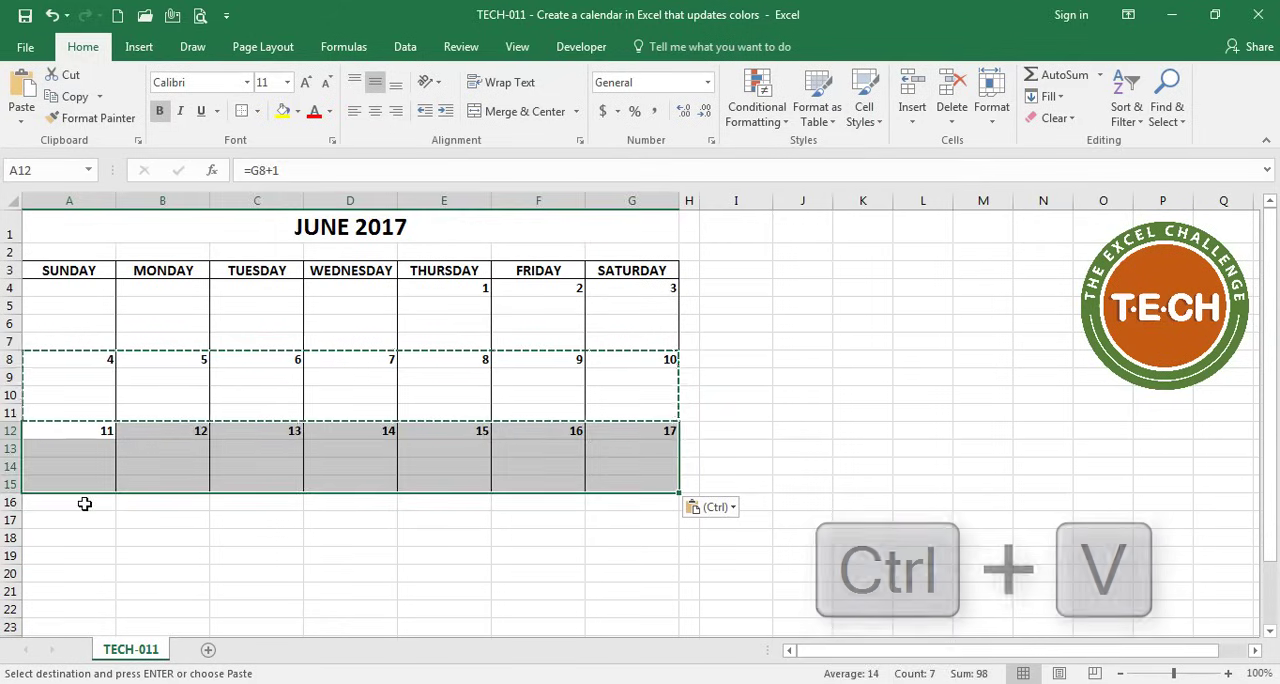
pyautogui.press('ctrl+v')
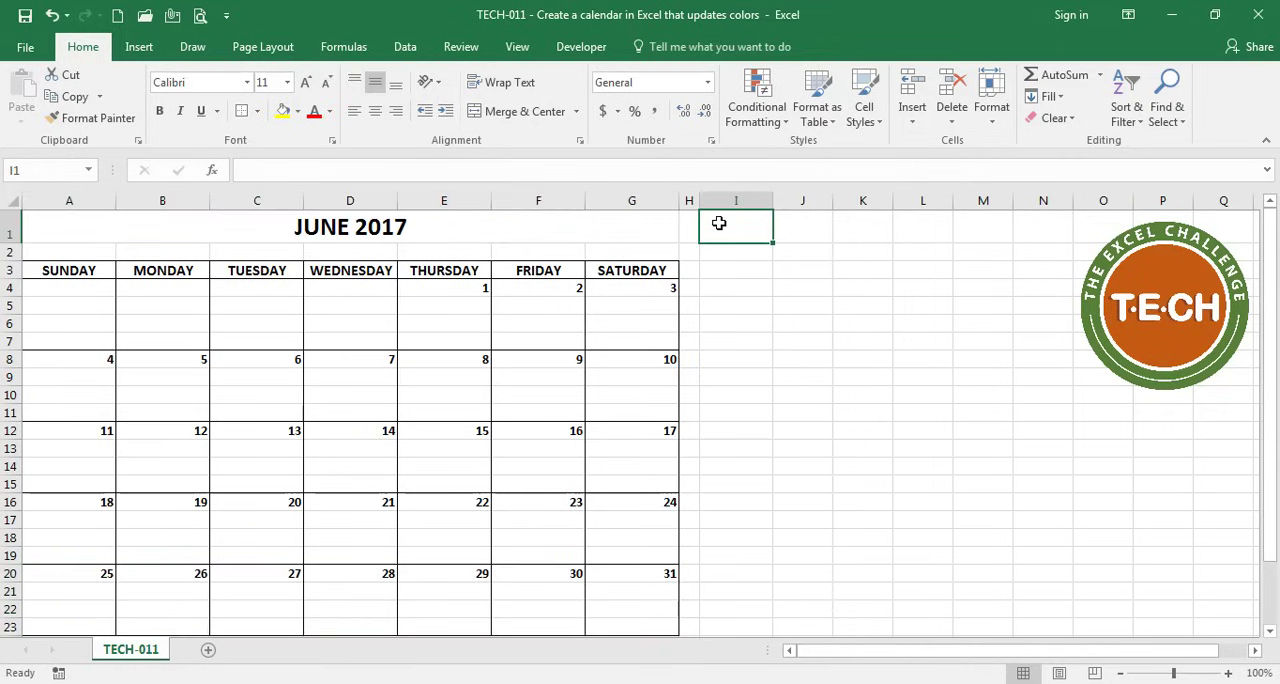
pyautogui.moveTo(656, 468)
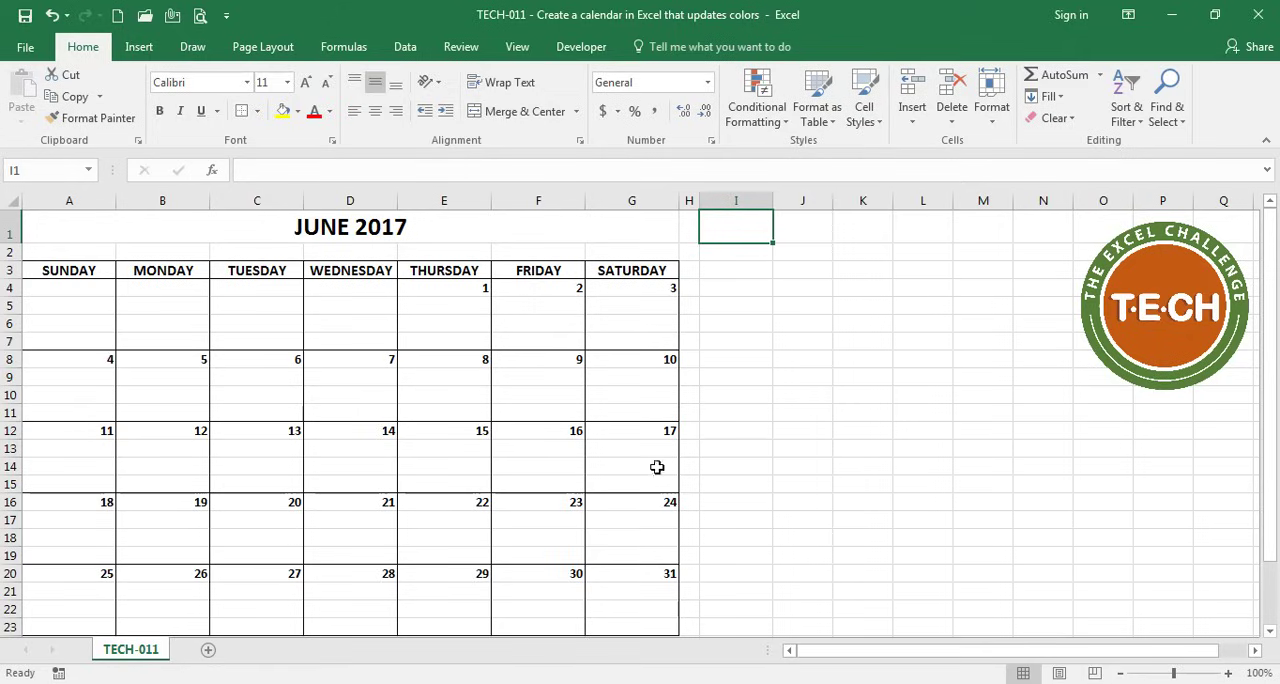
# - Clear the stray 31 in G20 so June ends at 30
pyautogui.click(632, 572)
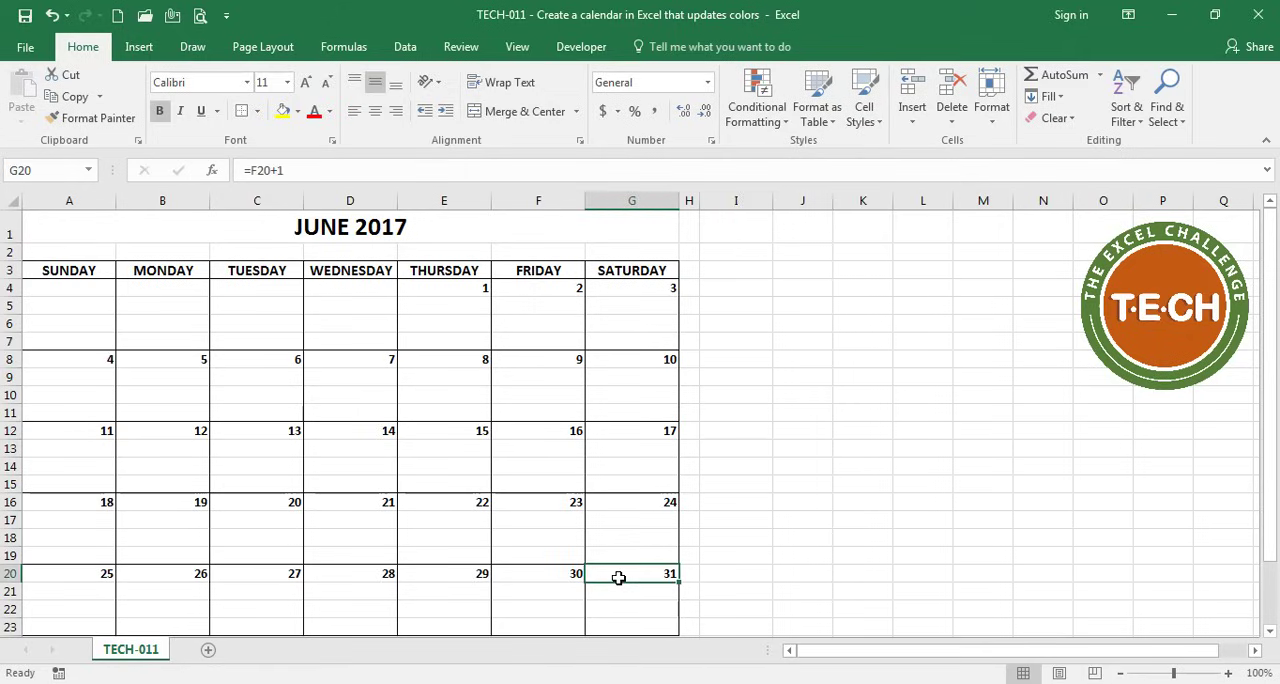
pyautogui.press('Delete')
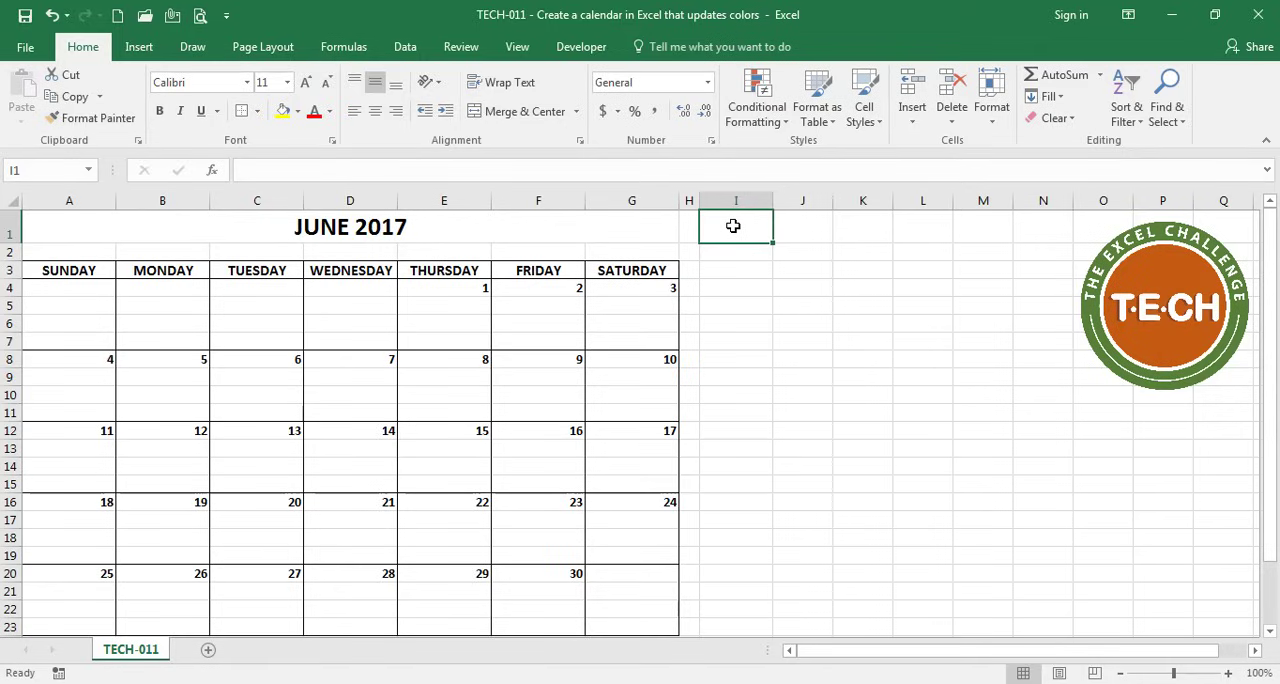
pyautogui.click(736, 288)
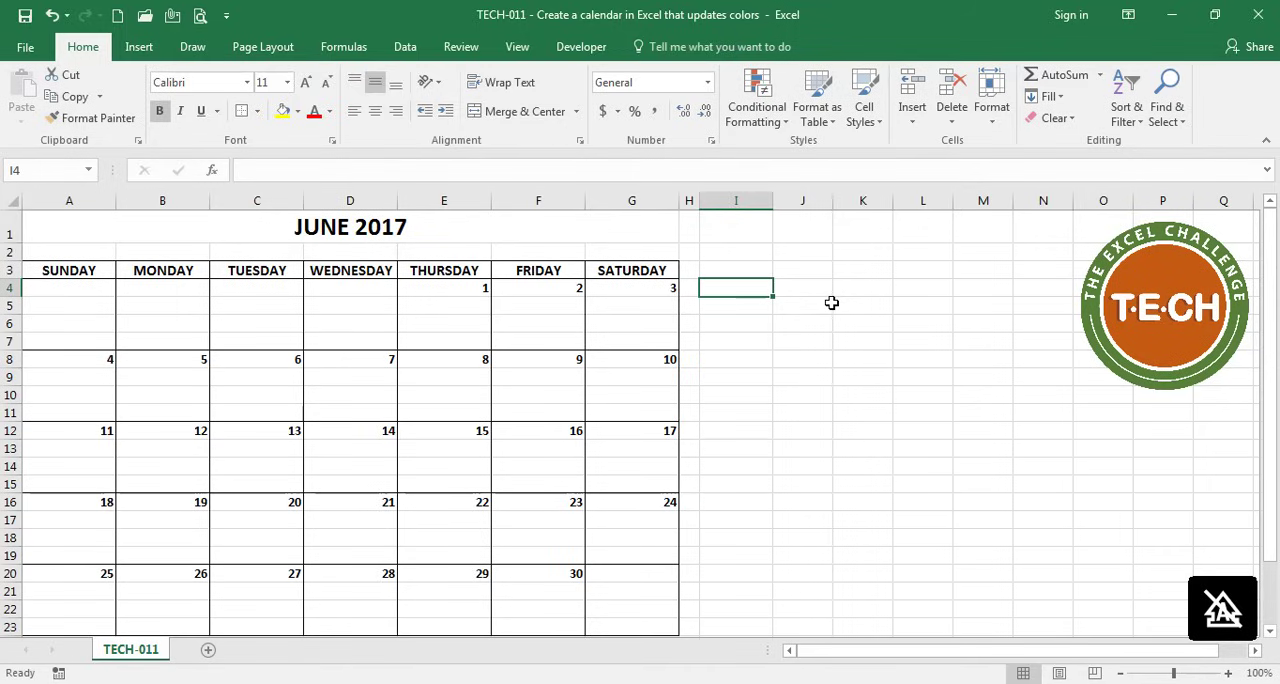
# - List the categories Practice, Game, Class, Test, Gym and Volunteer in column I
pyautogui.write('P')
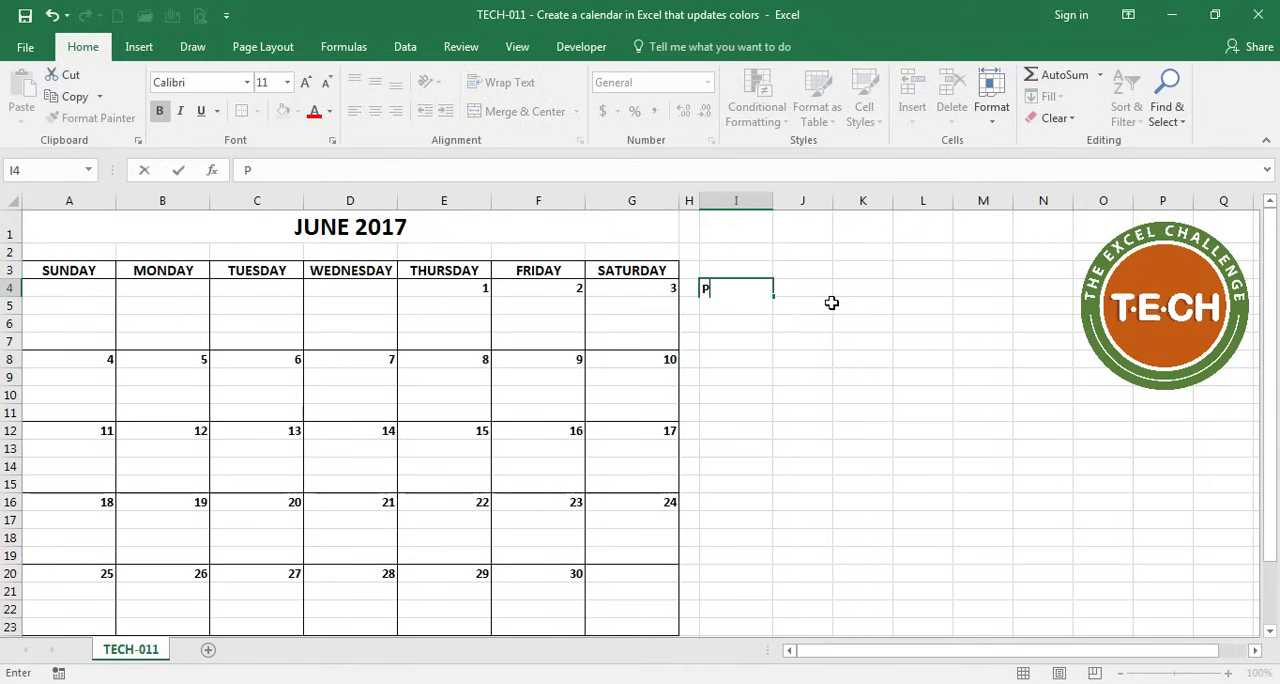
pyautogui.write('ractice')
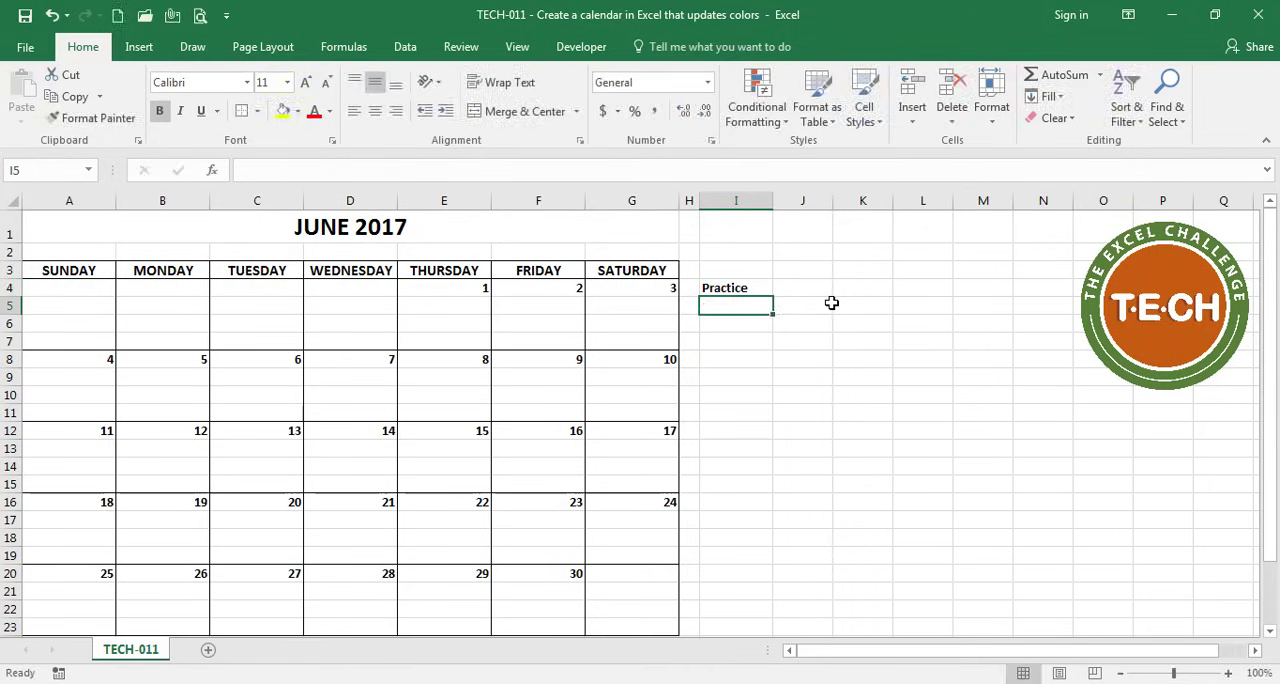
pyautogui.write('Gy')
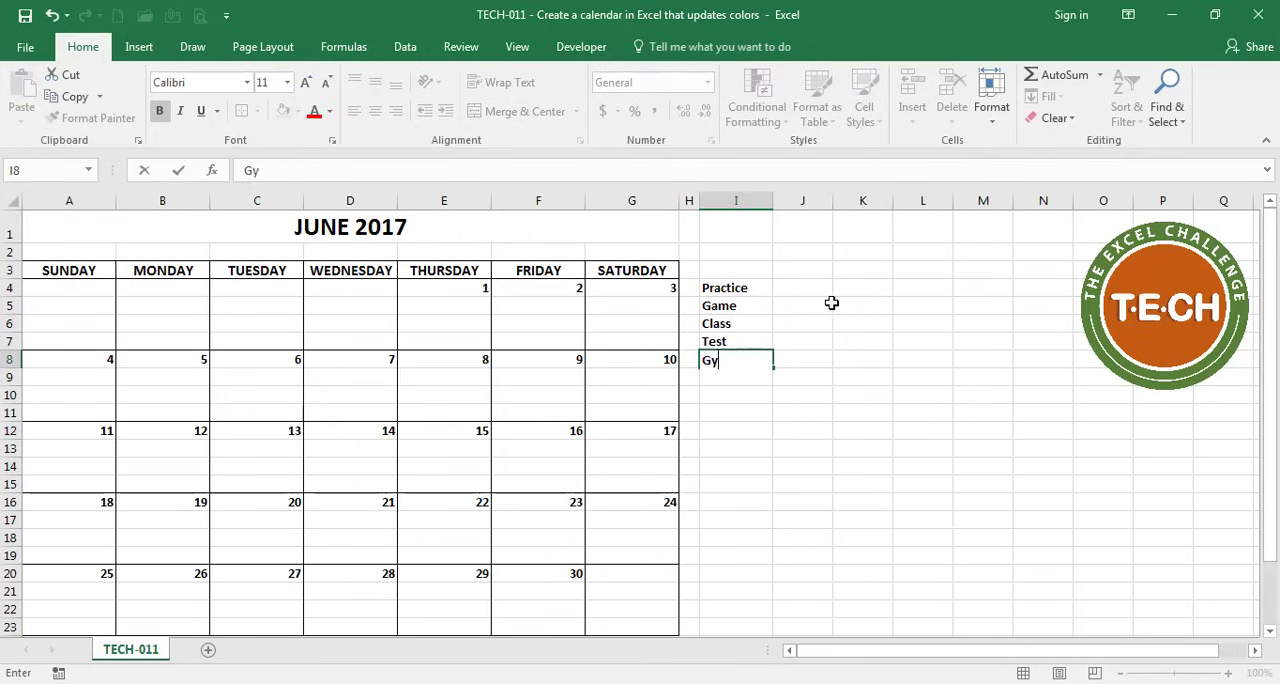
pyautogui.write('Volunteer')
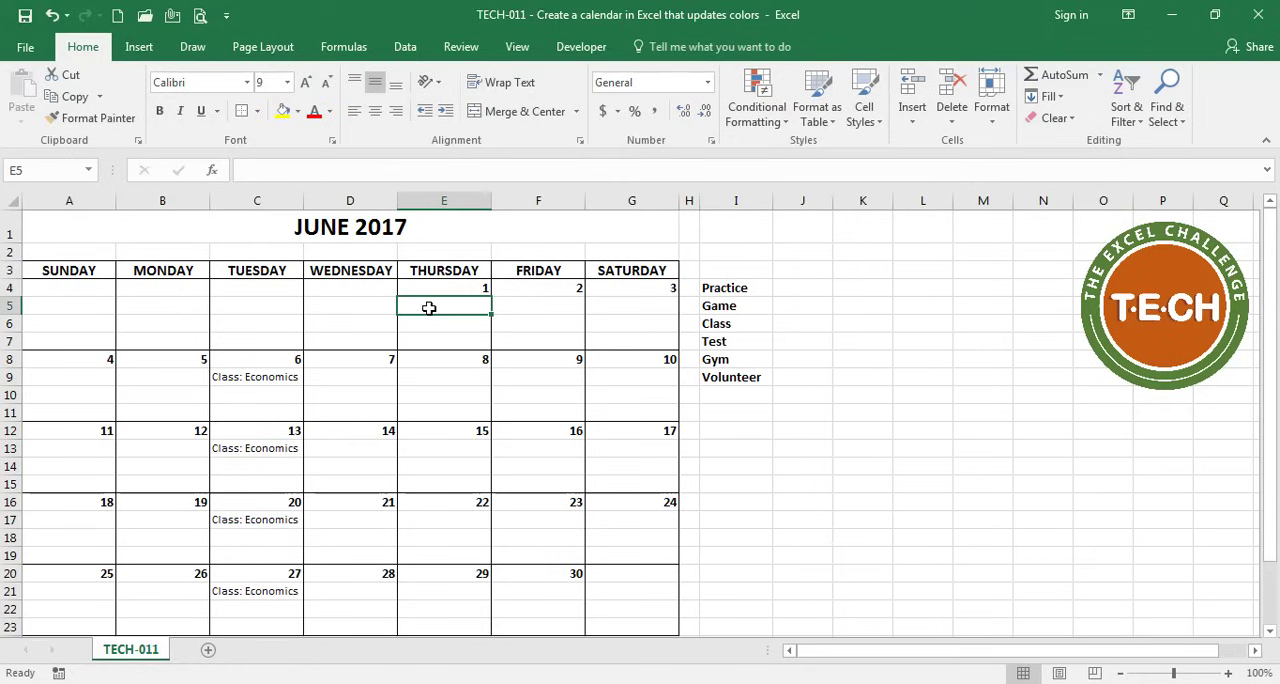
# - Add Class and Gym entries and fill Practice: 5 pm down the weekday column
pyautogui.write('Class: Finance')
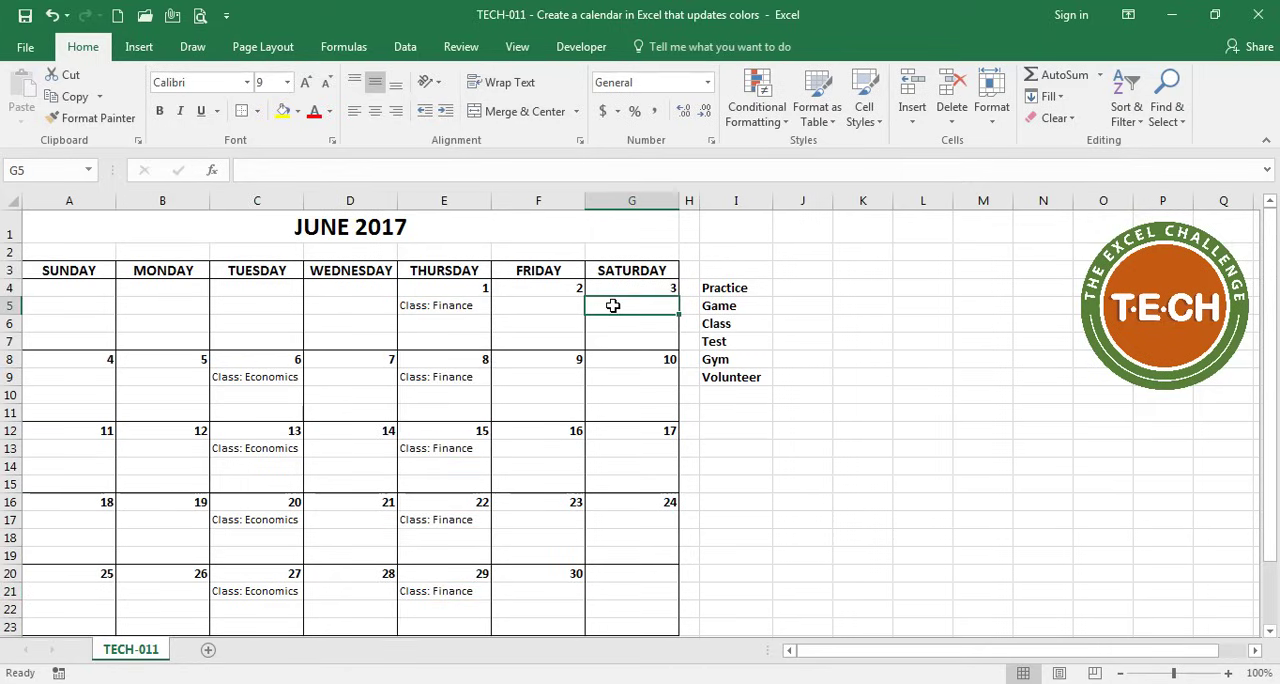
pyautogui.write('Gym: 10 am')
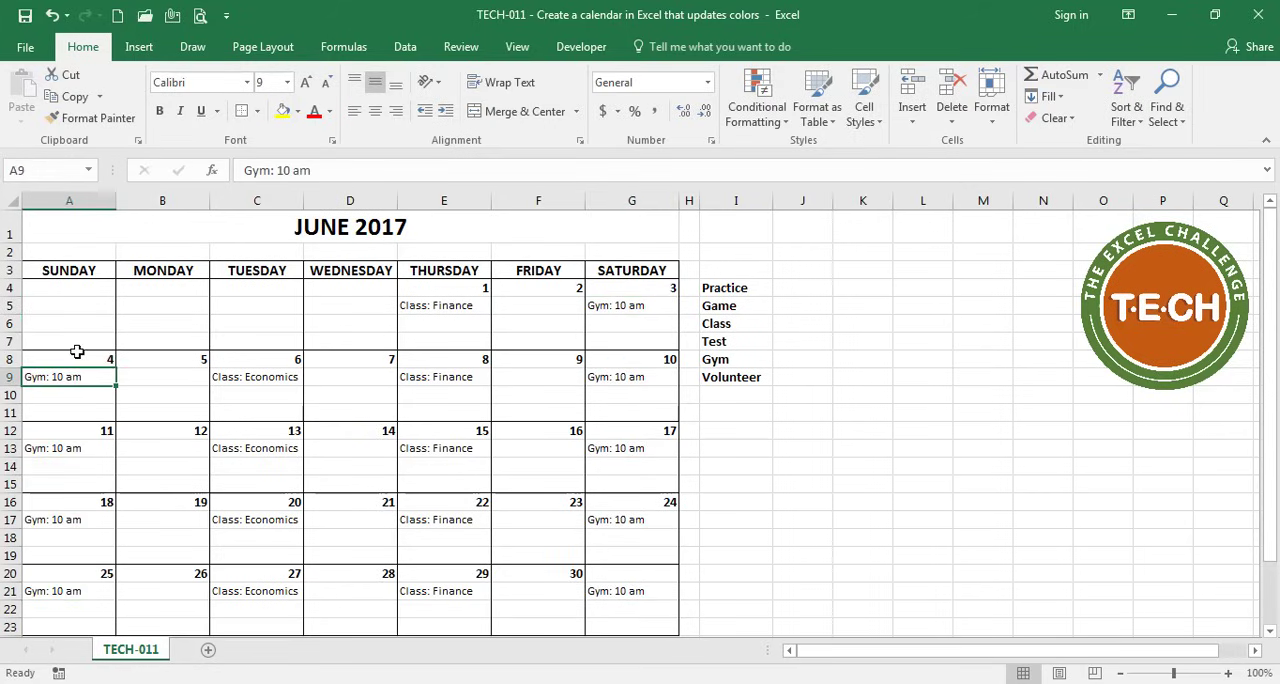
pyautogui.moveTo(84, 390)
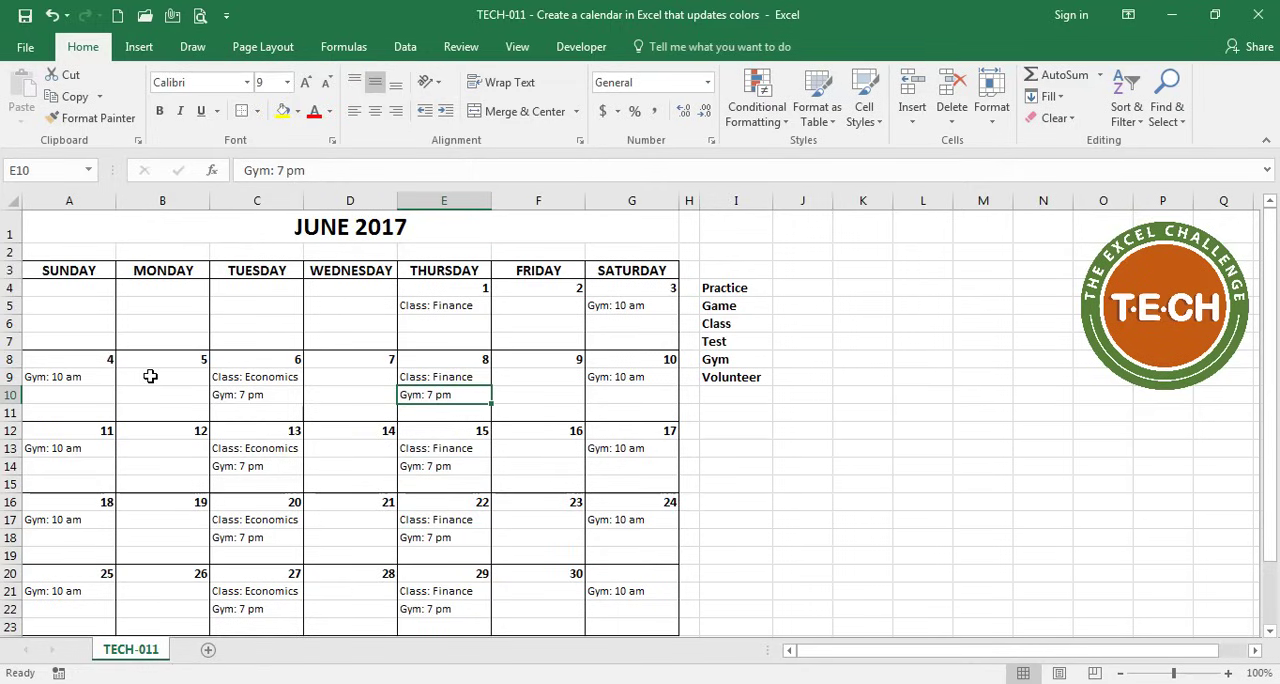
pyautogui.write('Practice: 5 pm')
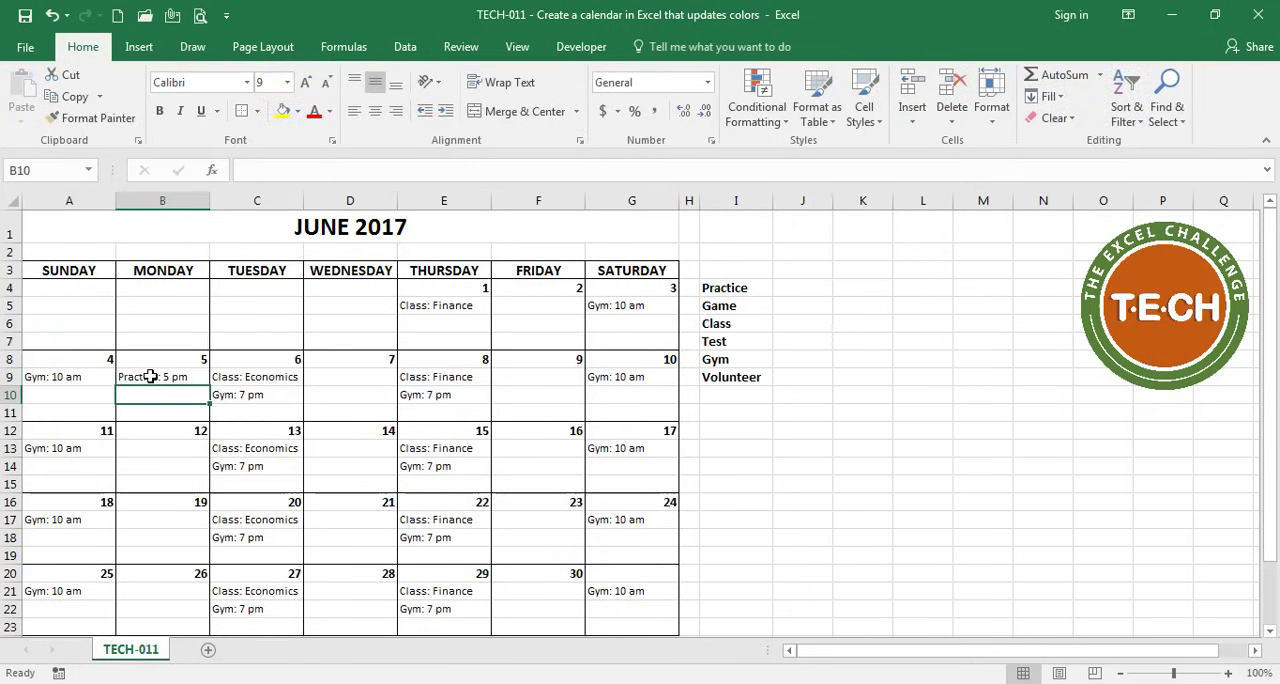
pyautogui.moveTo(162, 394); pyautogui.dragTo(162, 620)
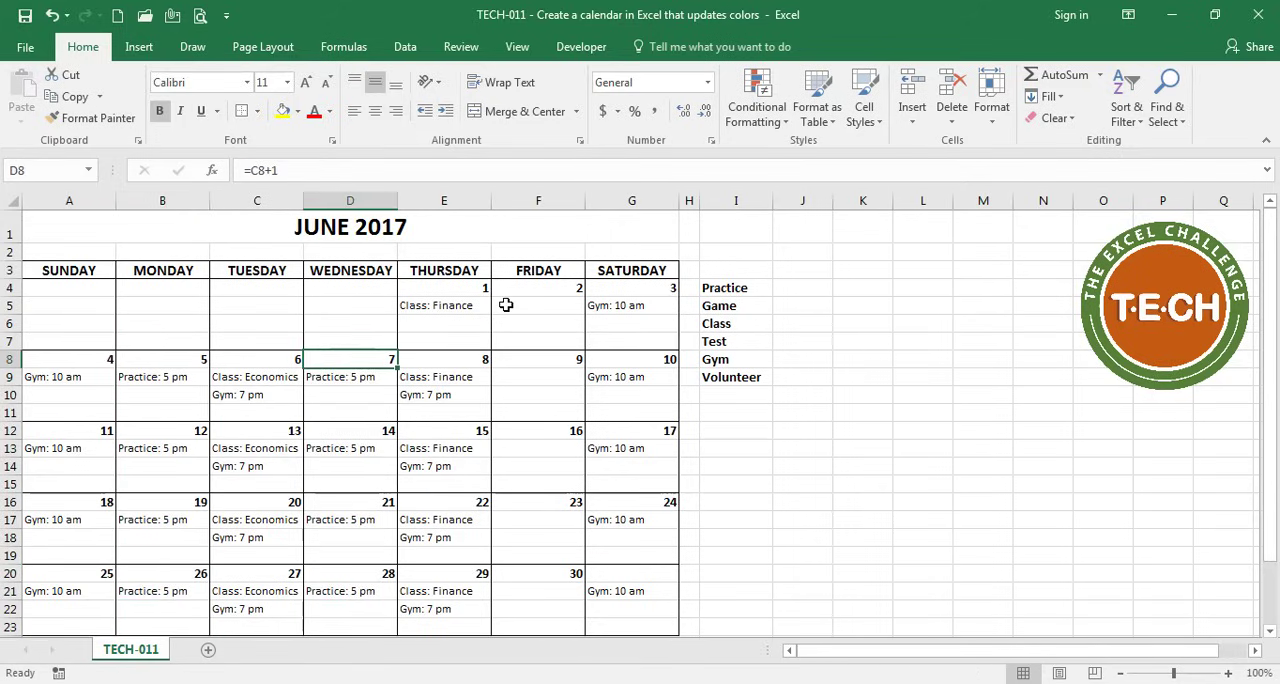
# - Add Game, Volunteer: 2 pm under June 10's gym session, and a Test: Finance entry
pyautogui.write('Game: 7 pm')
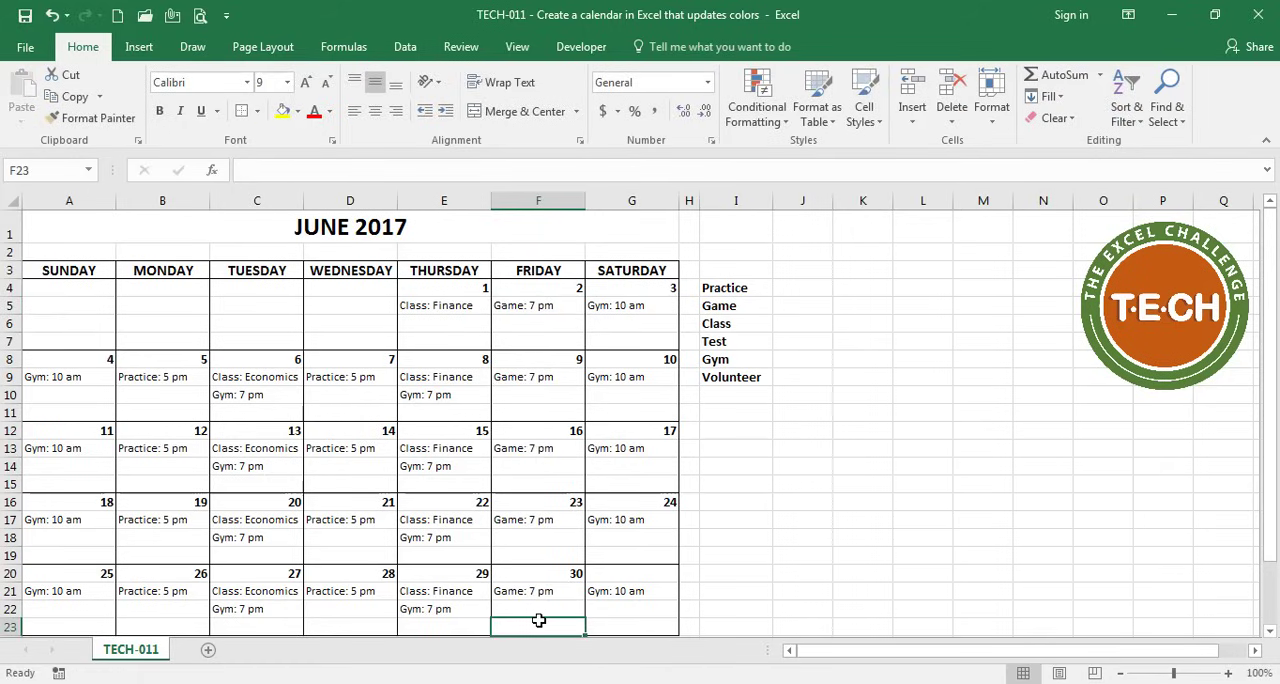
pyautogui.click(632, 392)
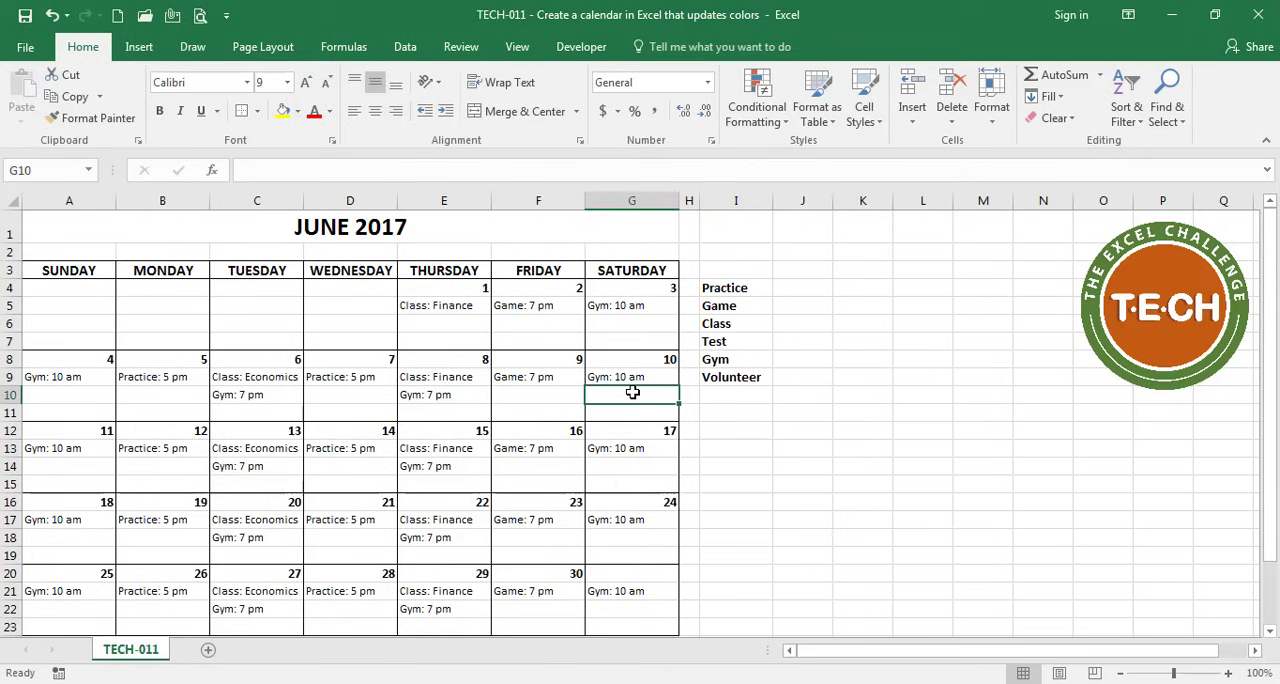
pyautogui.write('Volunteer: 2 pm')
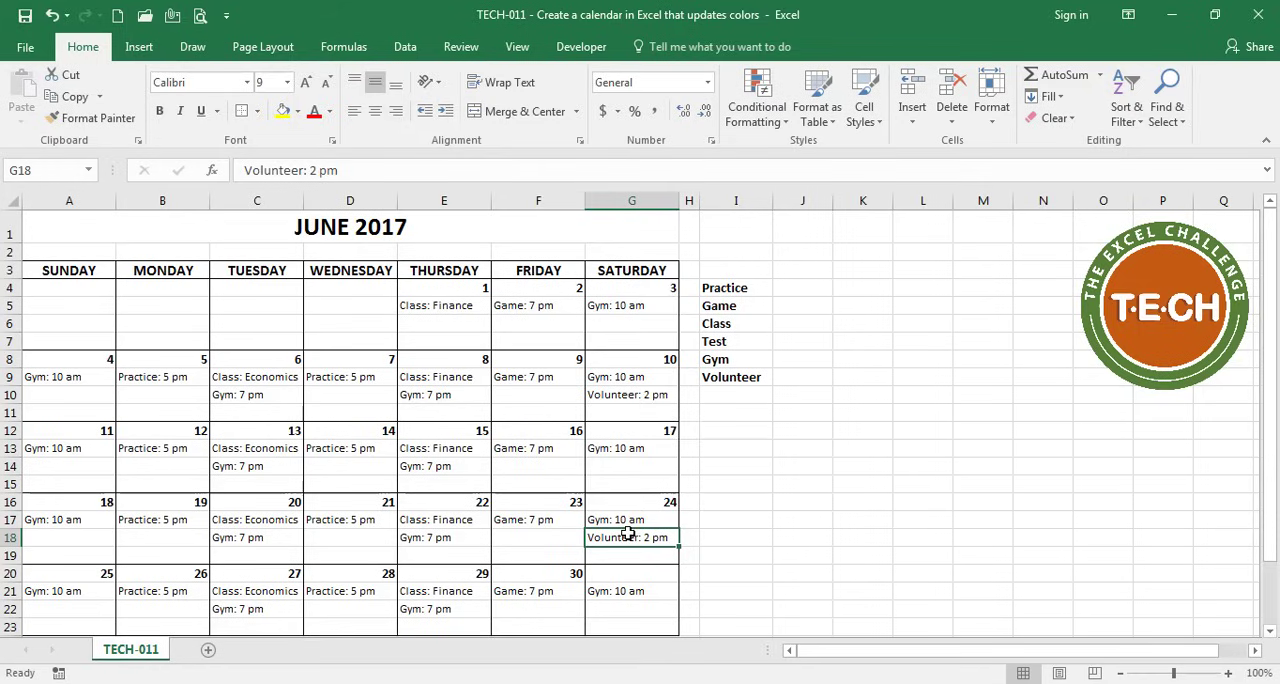
pyautogui.write('Test: Finance')
pyautogui.click(350, 536)
pyautogui.write('Test: Economics')
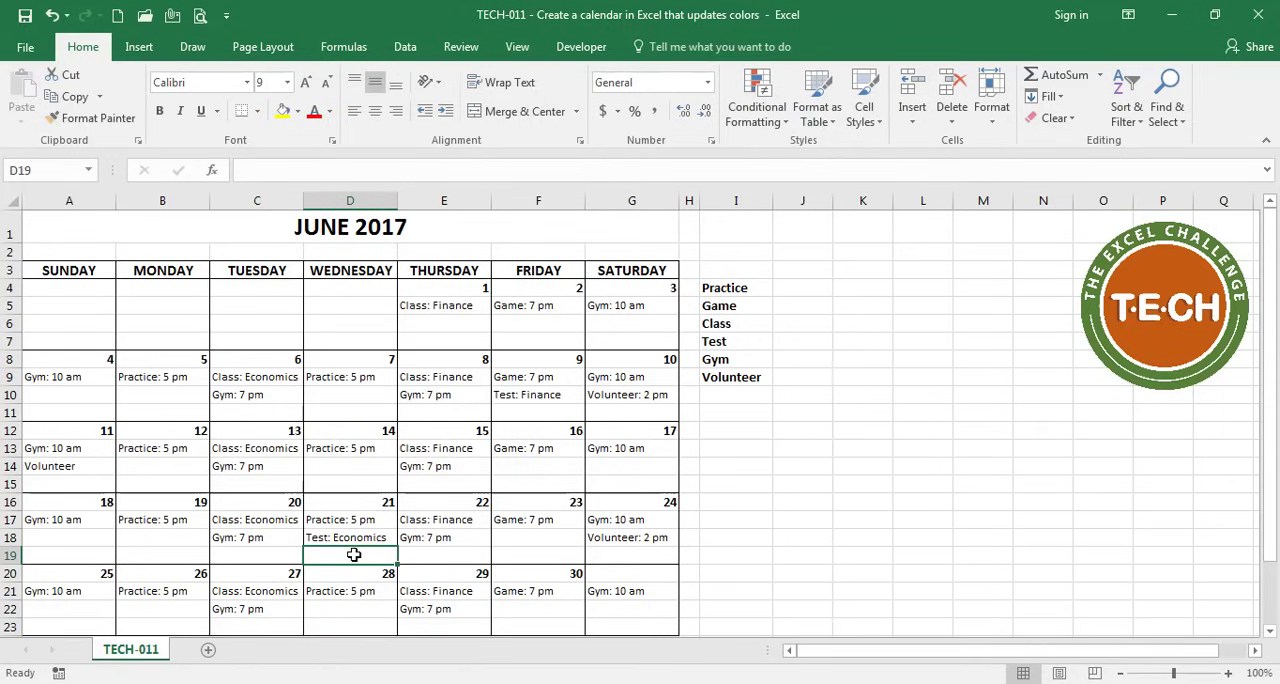
pyautogui.moveTo(350, 556)
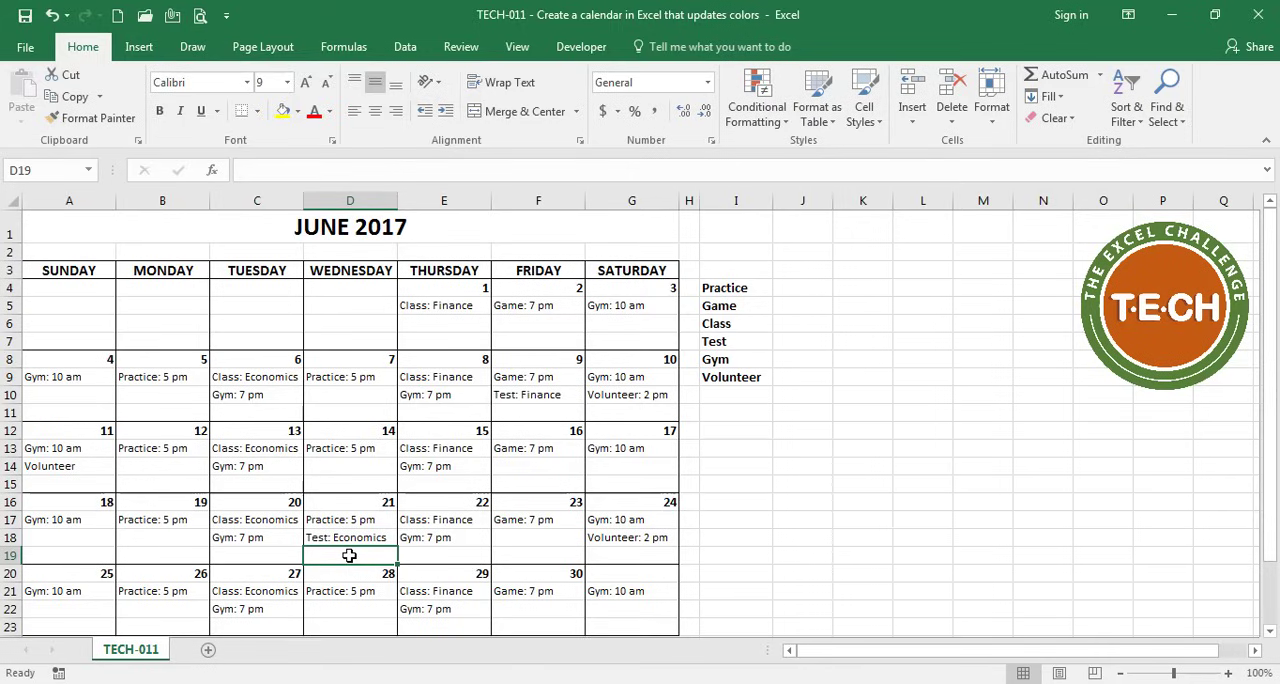
pyautogui.moveTo(820, 552)
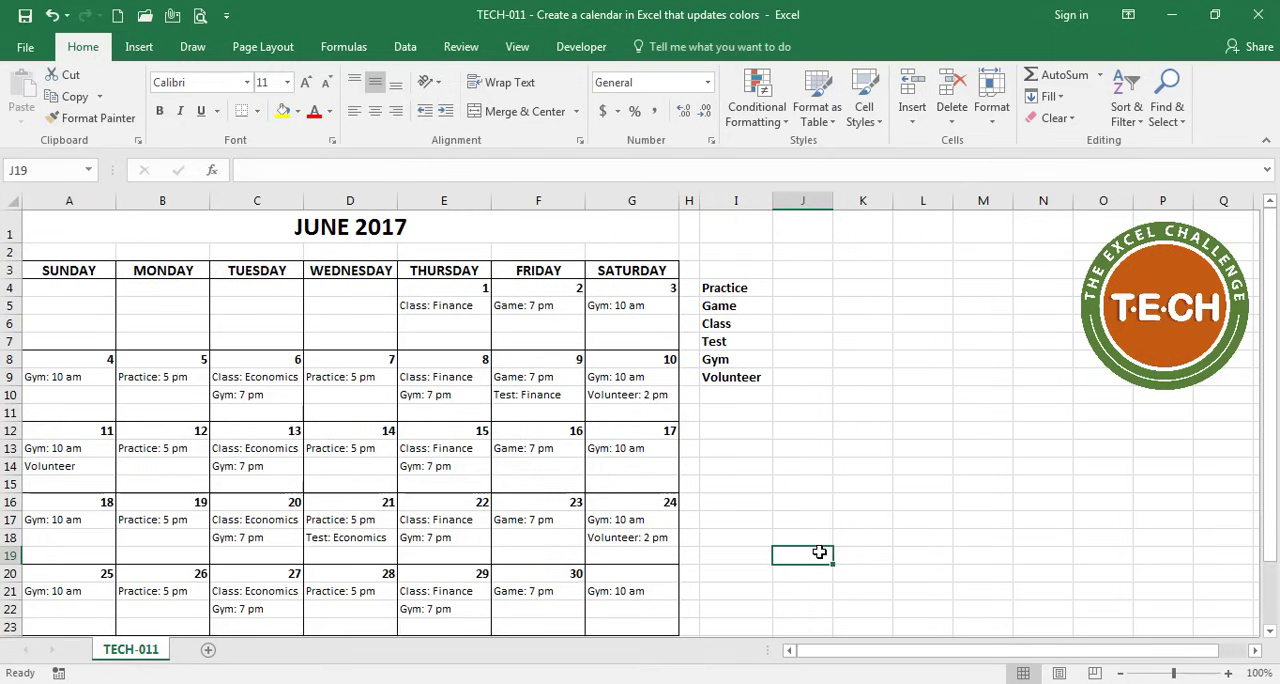
# - Select the whole sheet and start a Text That Contains rule for Practice
pyautogui.press('ctrl+a')
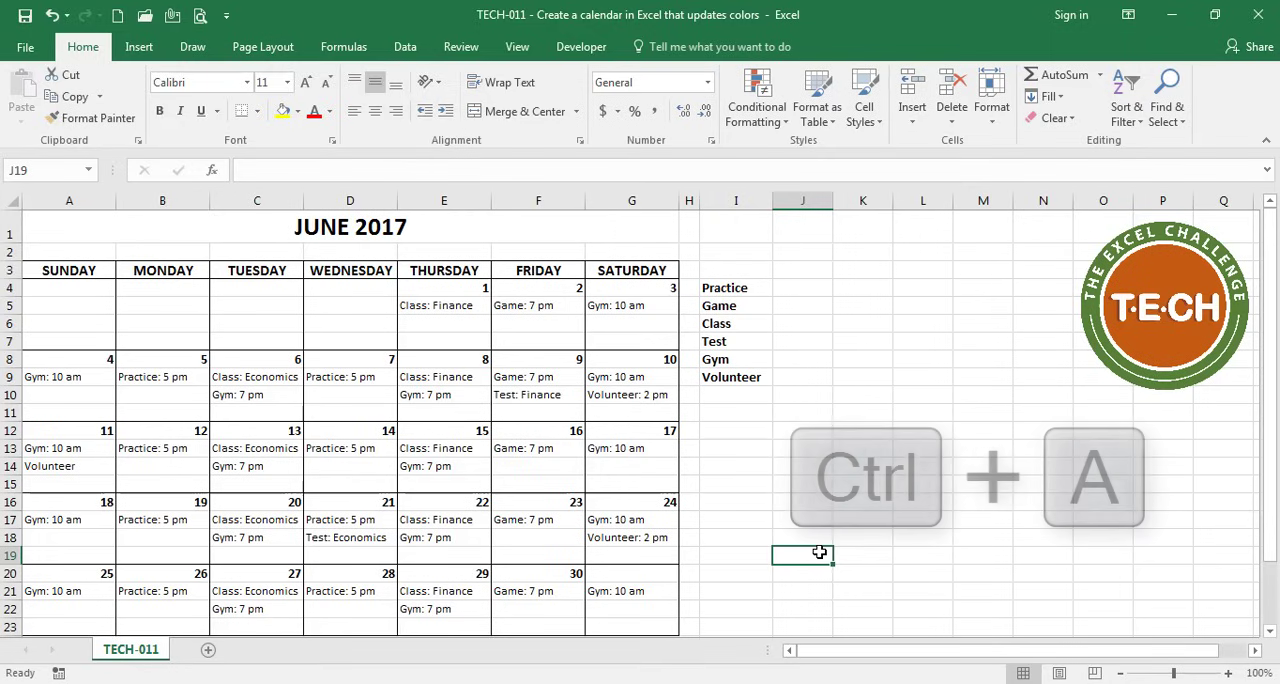
pyautogui.press('ctrl+a')
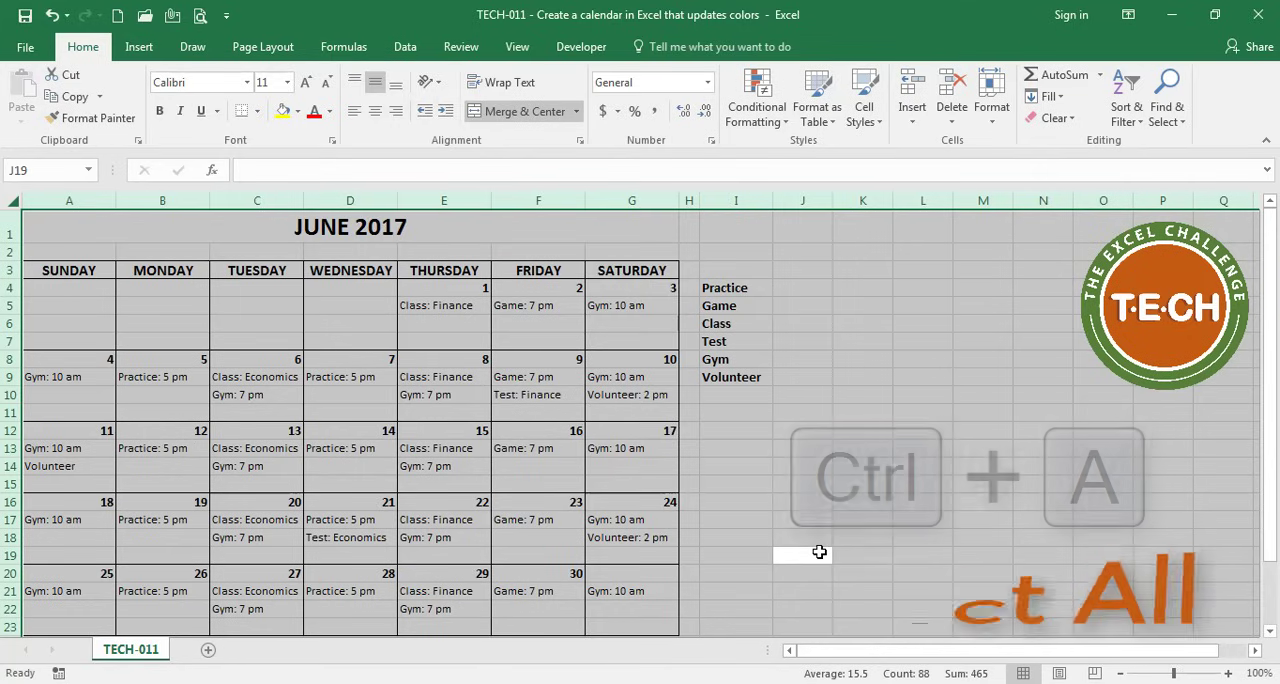
pyautogui.click(756, 96)
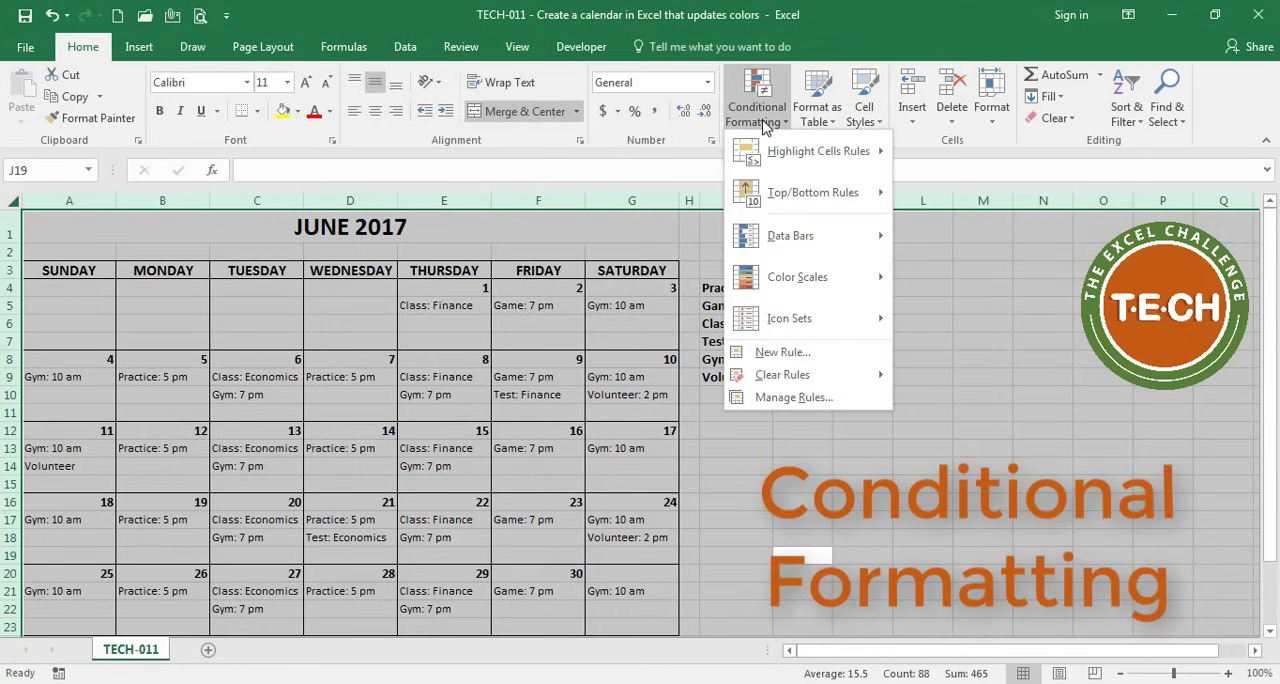
pyautogui.moveTo(820, 150)
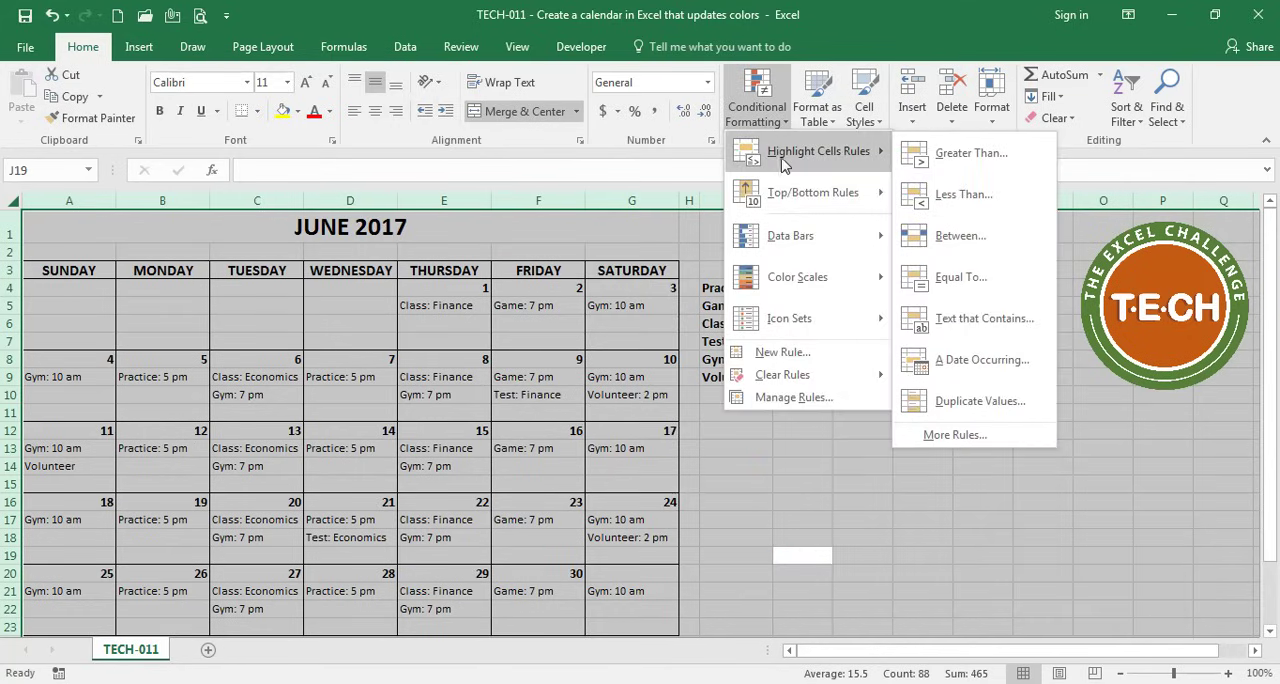
pyautogui.moveTo(984, 318)
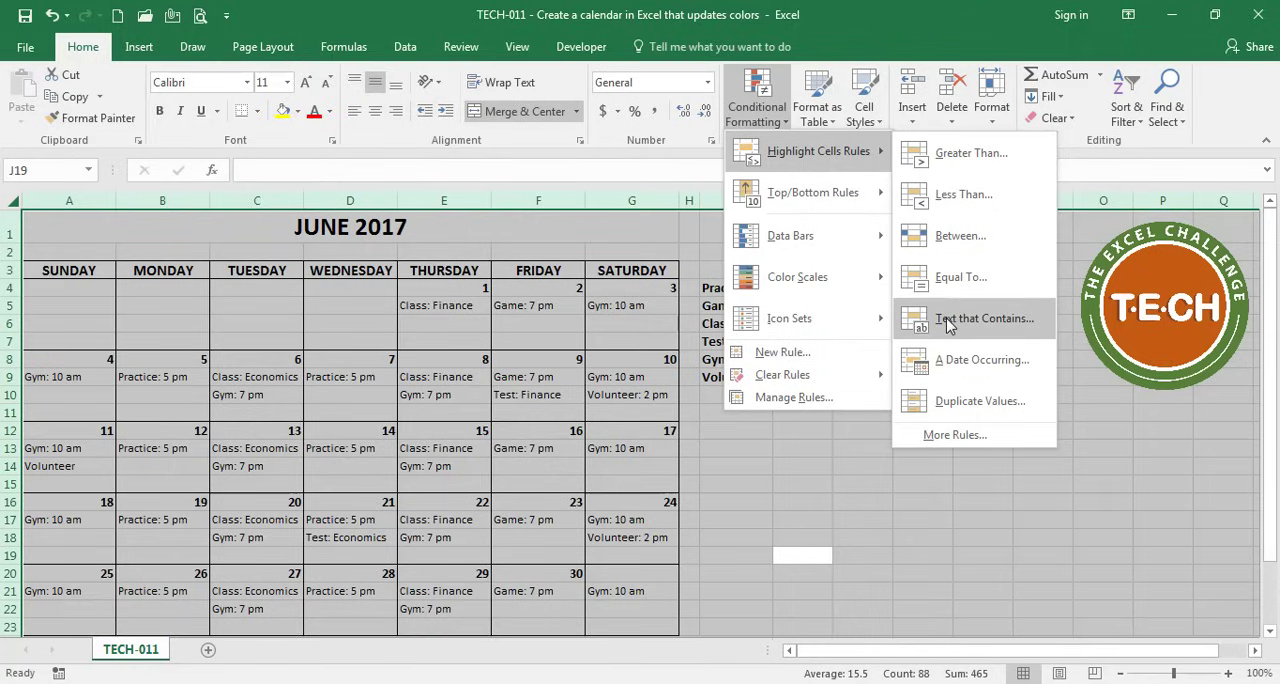
pyautogui.click(984, 318)
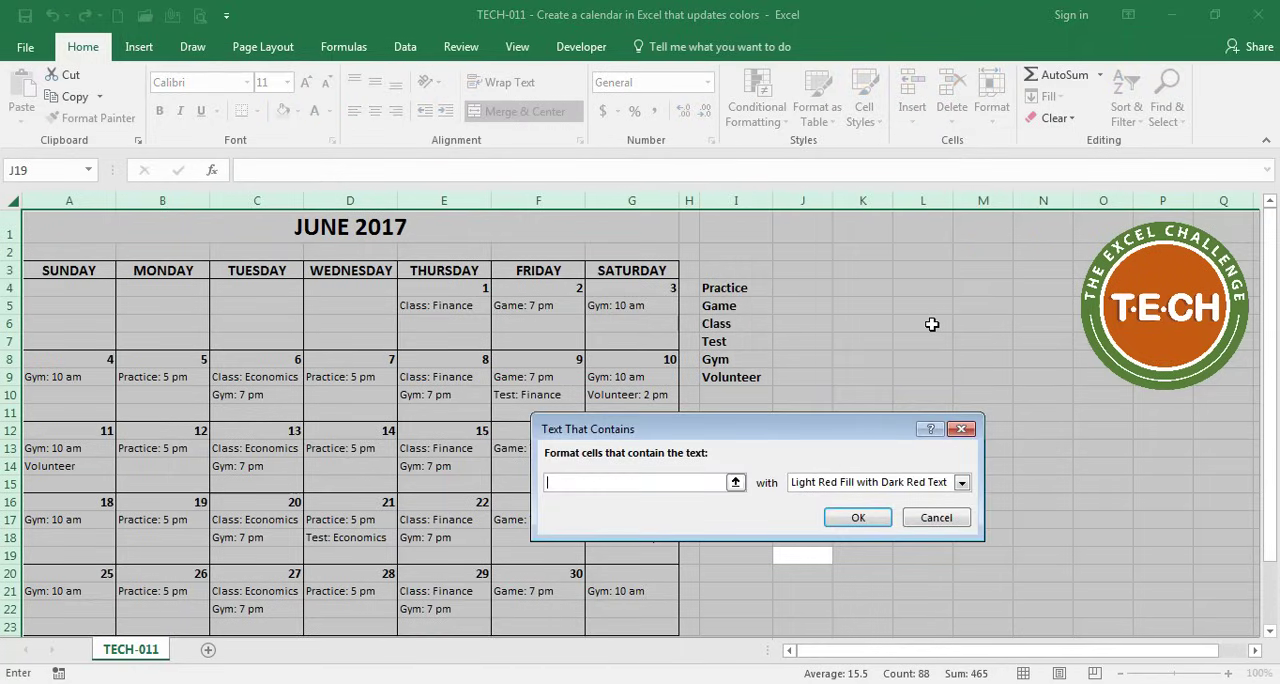
pyautogui.write('Practic')
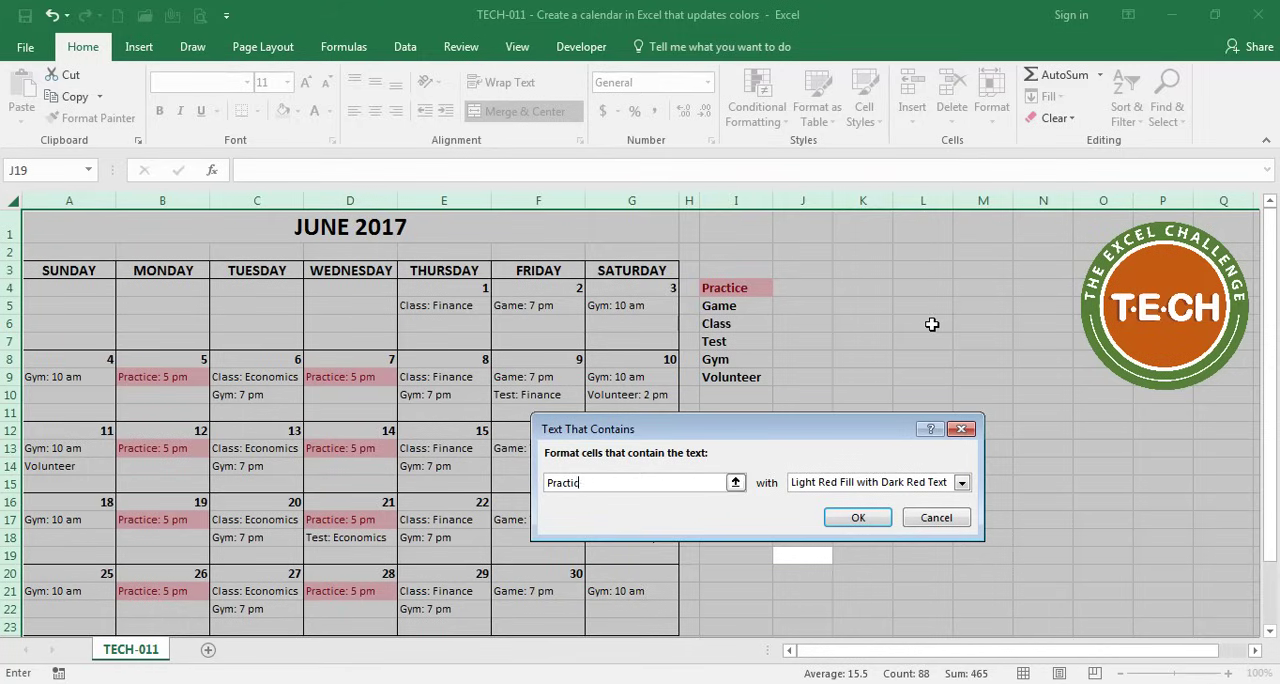
# - Give the Practice rule a custom format with red fill and white text
pyautogui.click(960, 482)
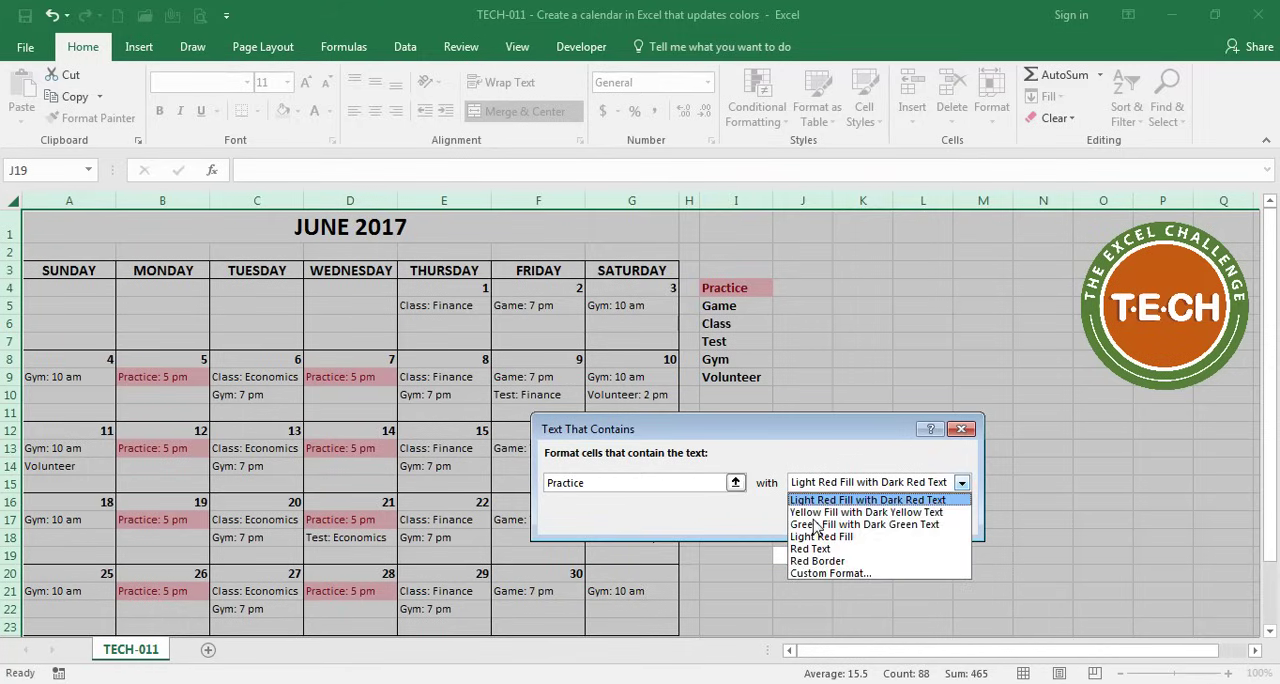
pyautogui.click(830, 572)
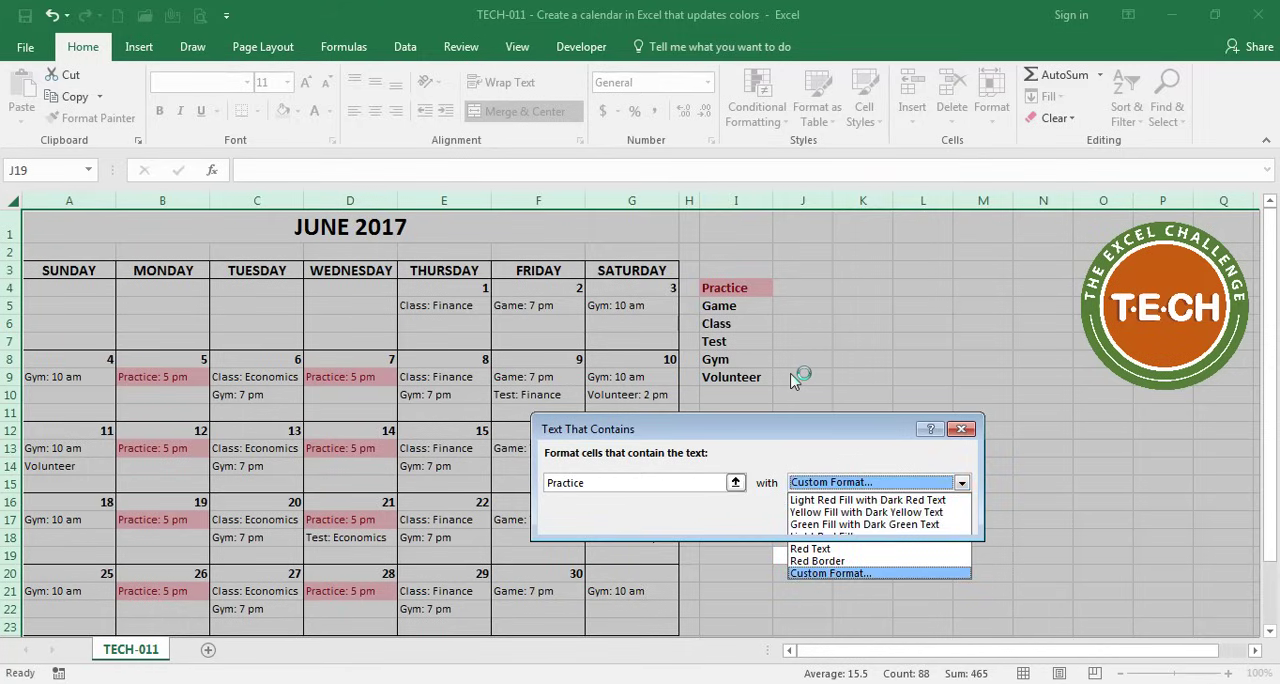
pyautogui.click(830, 572)
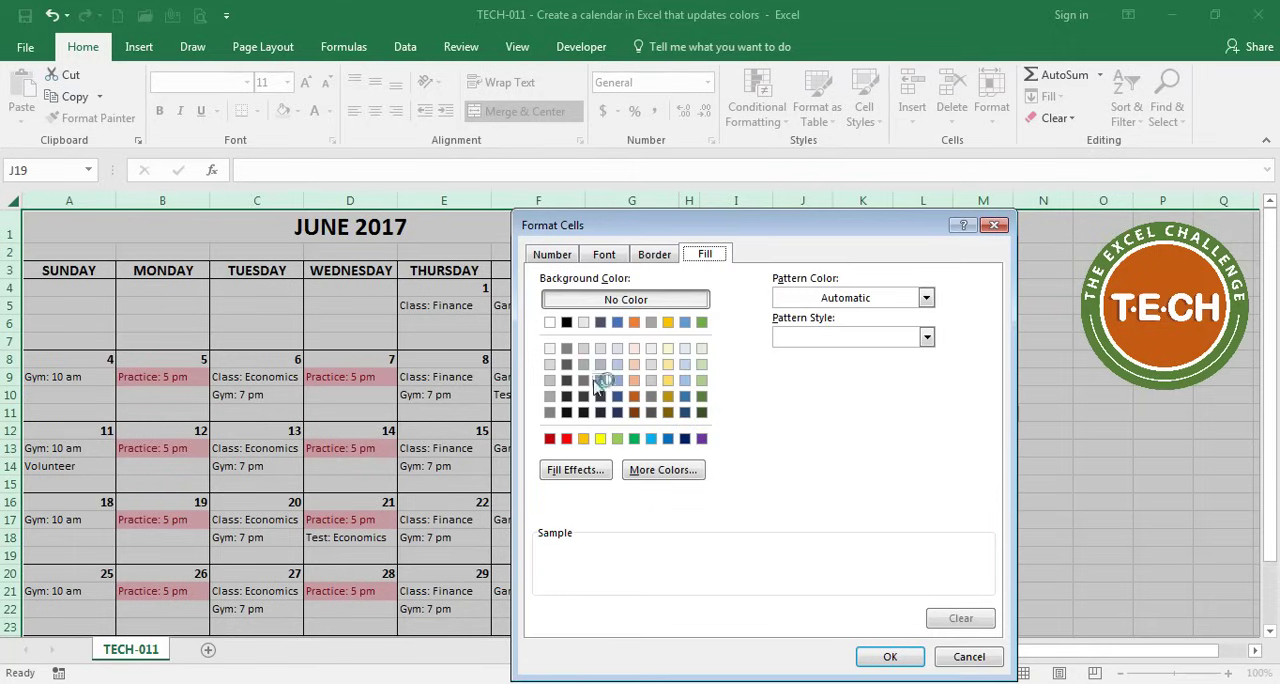
pyautogui.click(604, 254)
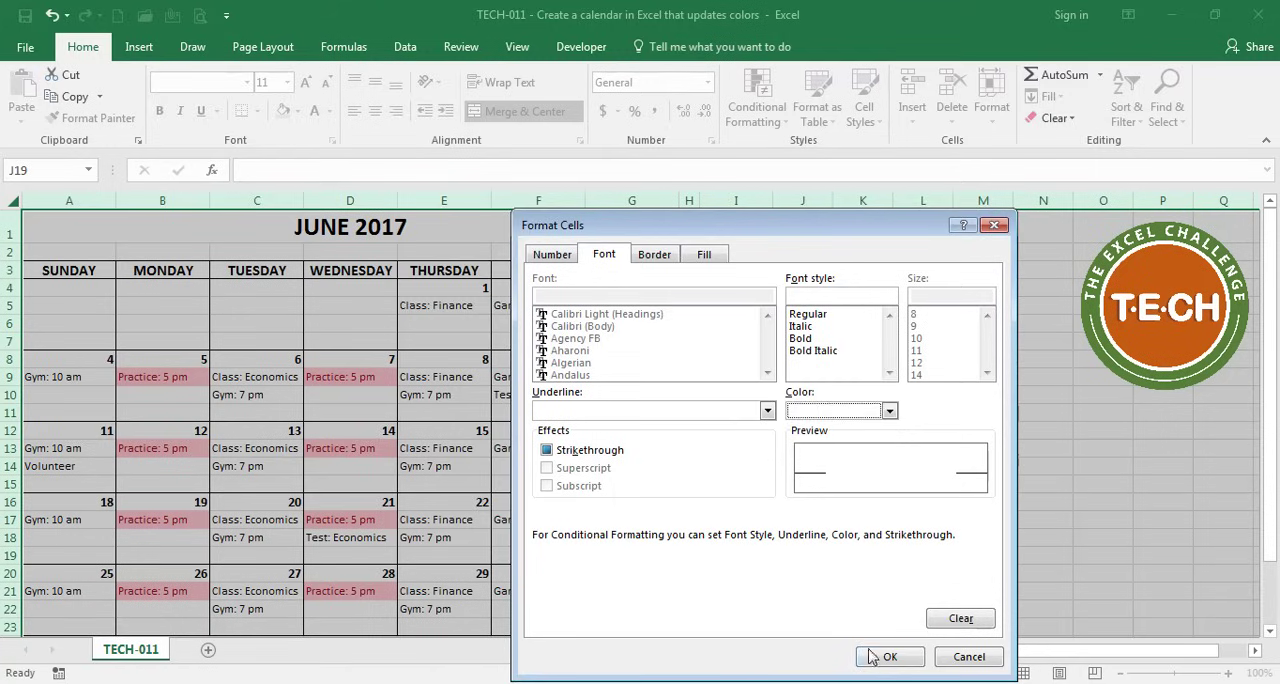
pyautogui.click(888, 656)
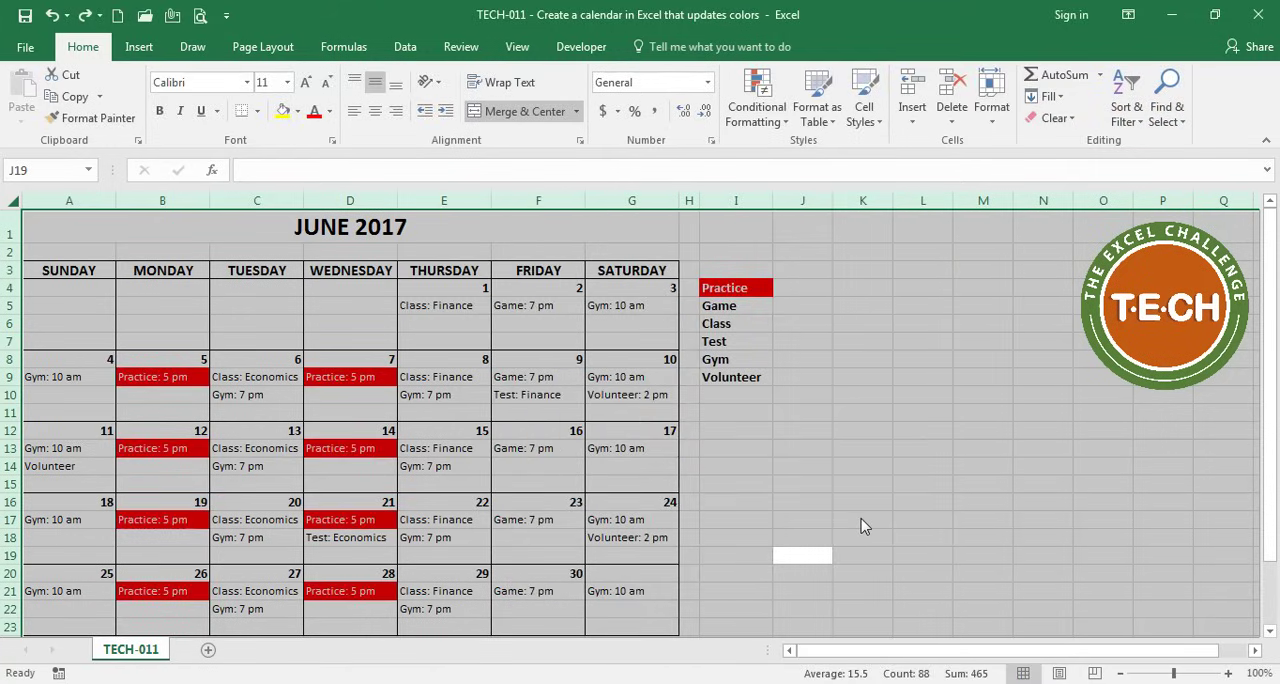
# - Create a Text That Contains rule for Game with a custom brown fill and text colour
pyautogui.click(756, 96)
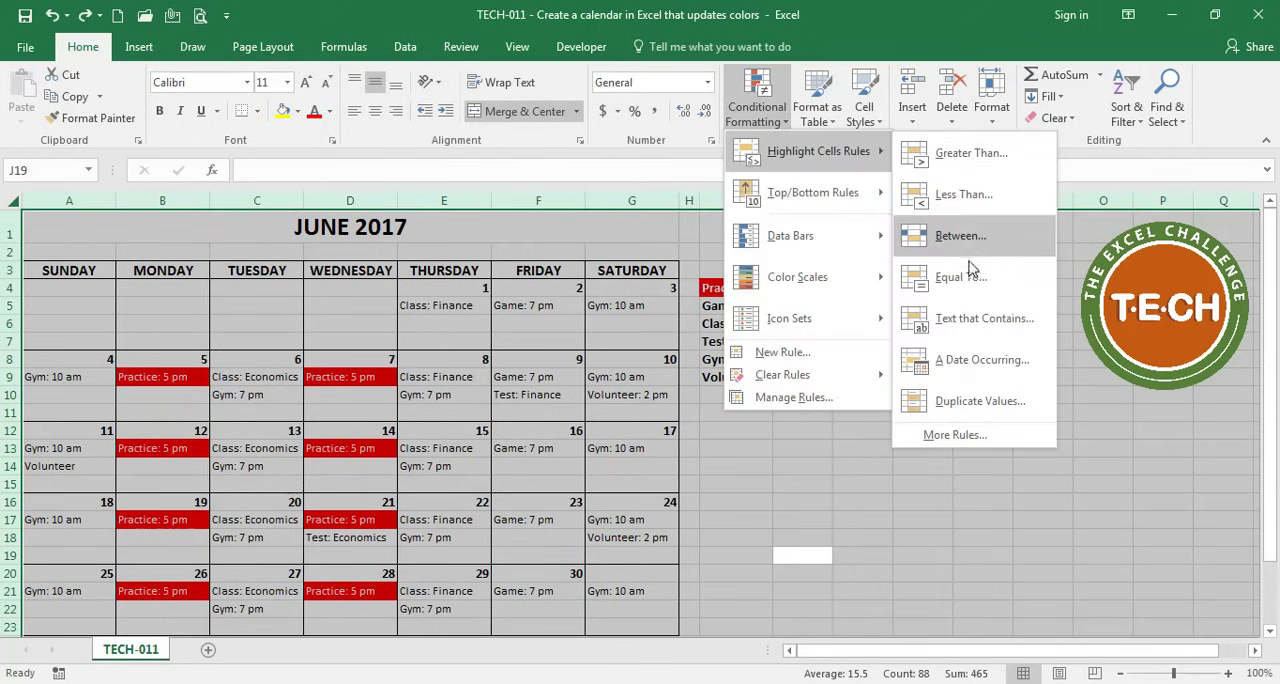
pyautogui.click(984, 318)
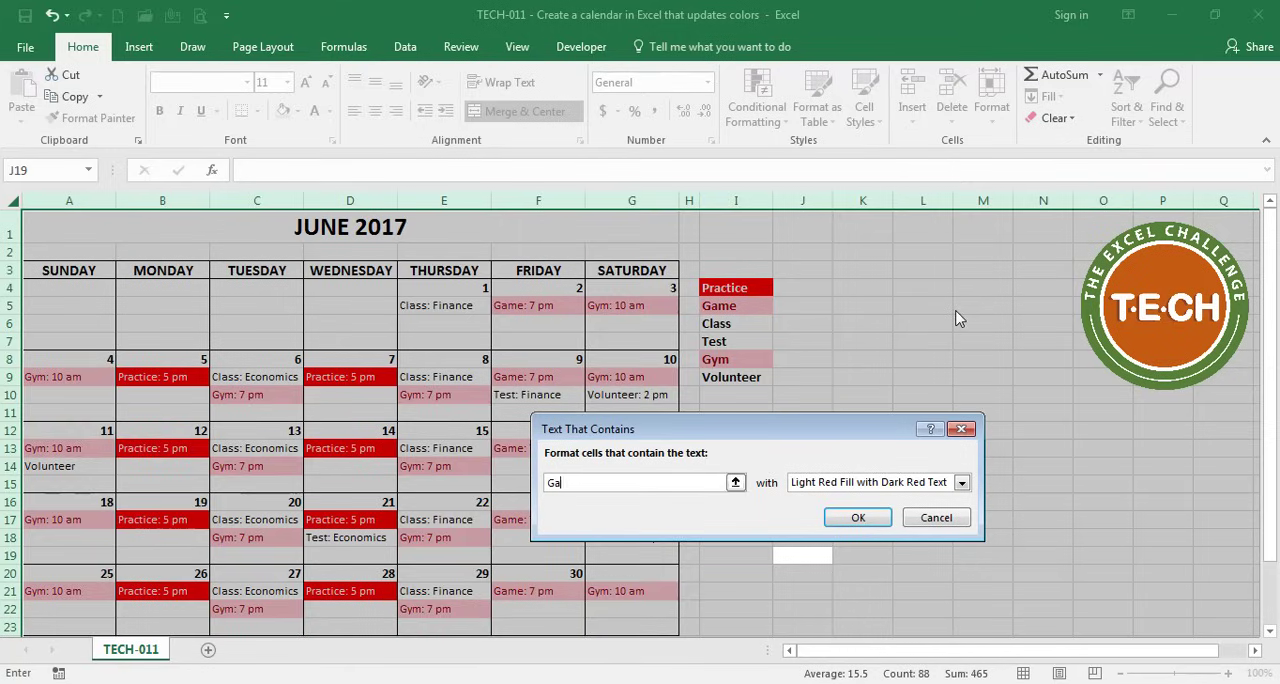
pyautogui.click(960, 482)
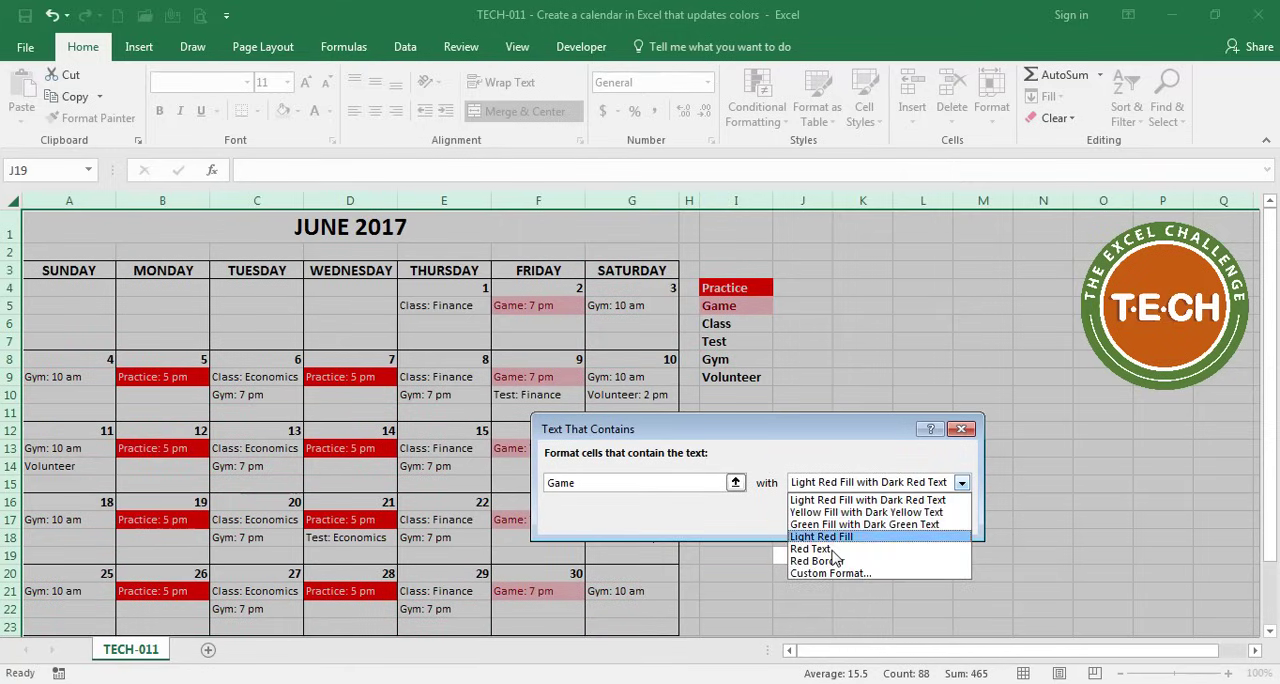
pyautogui.click(830, 572)
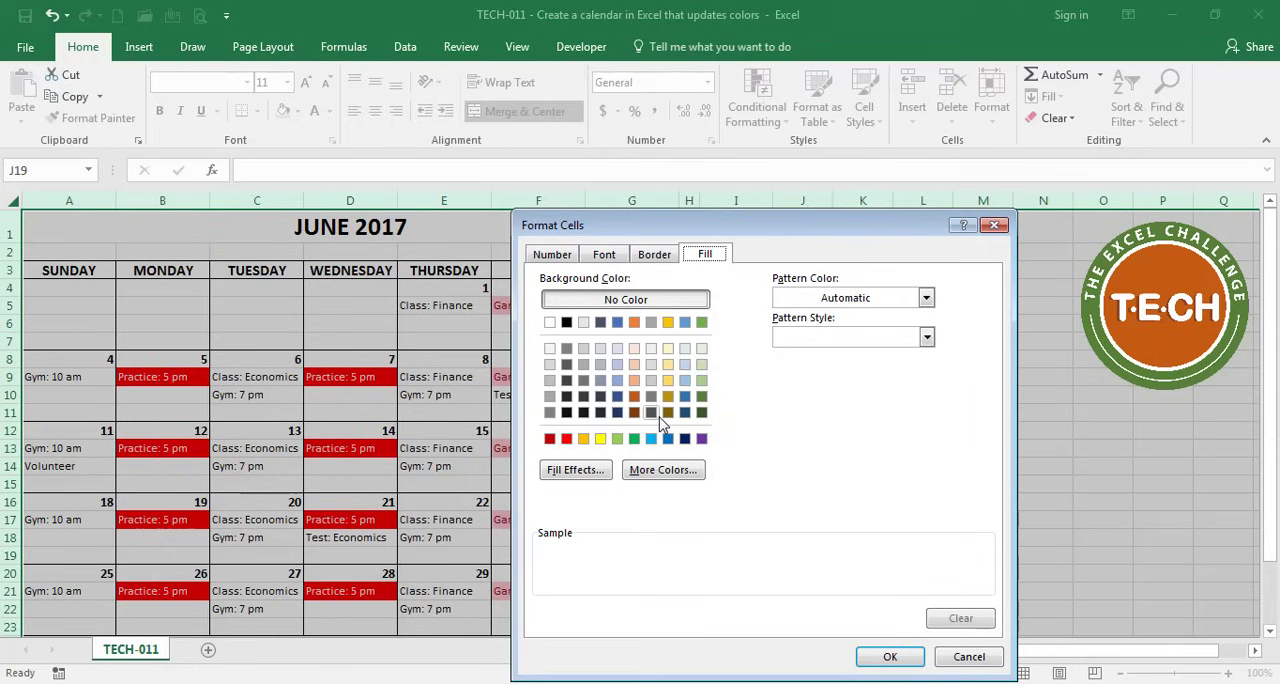
pyautogui.click(604, 254)
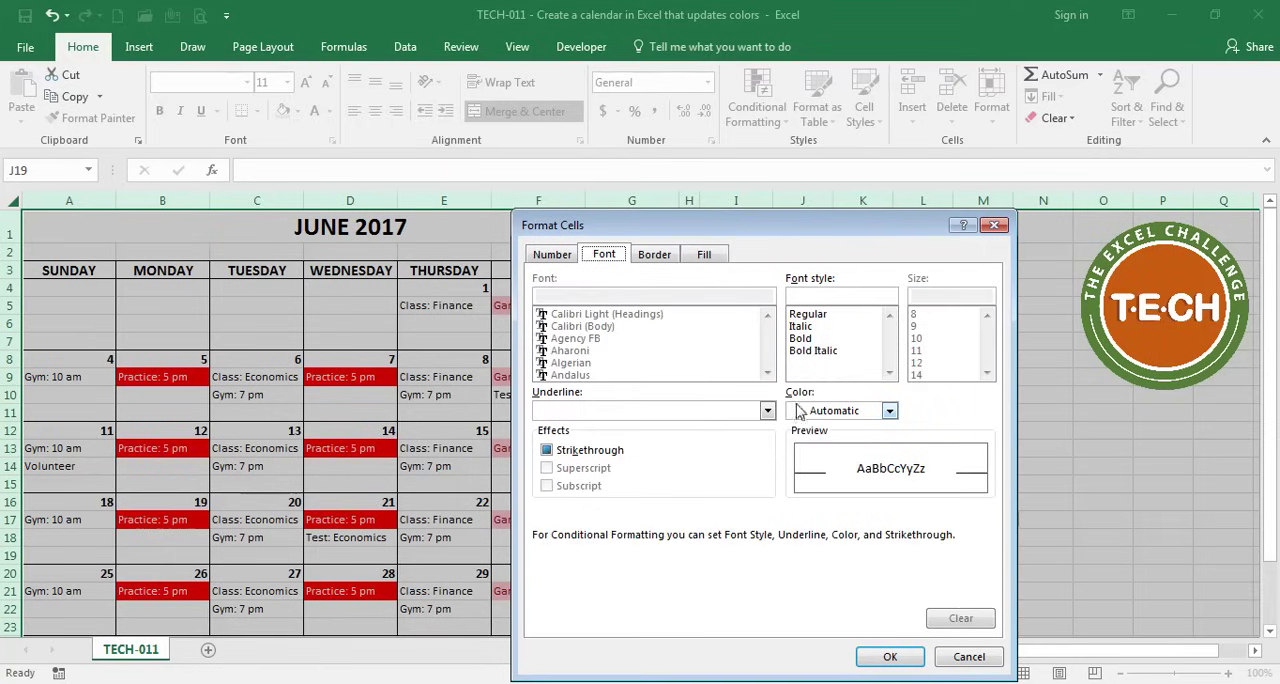
pyautogui.click(888, 410)
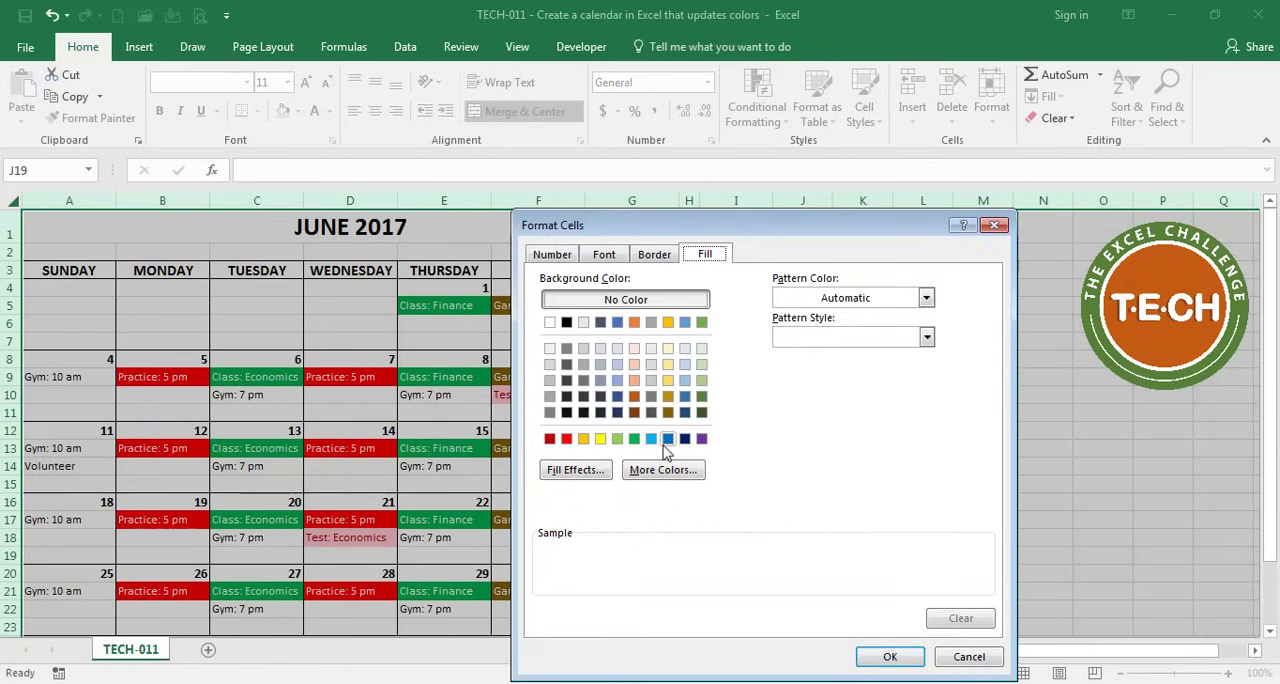
# - Start further Text That Contains rules with custom formats for Test, Gym and Volunteer
pyautogui.click(756, 96)
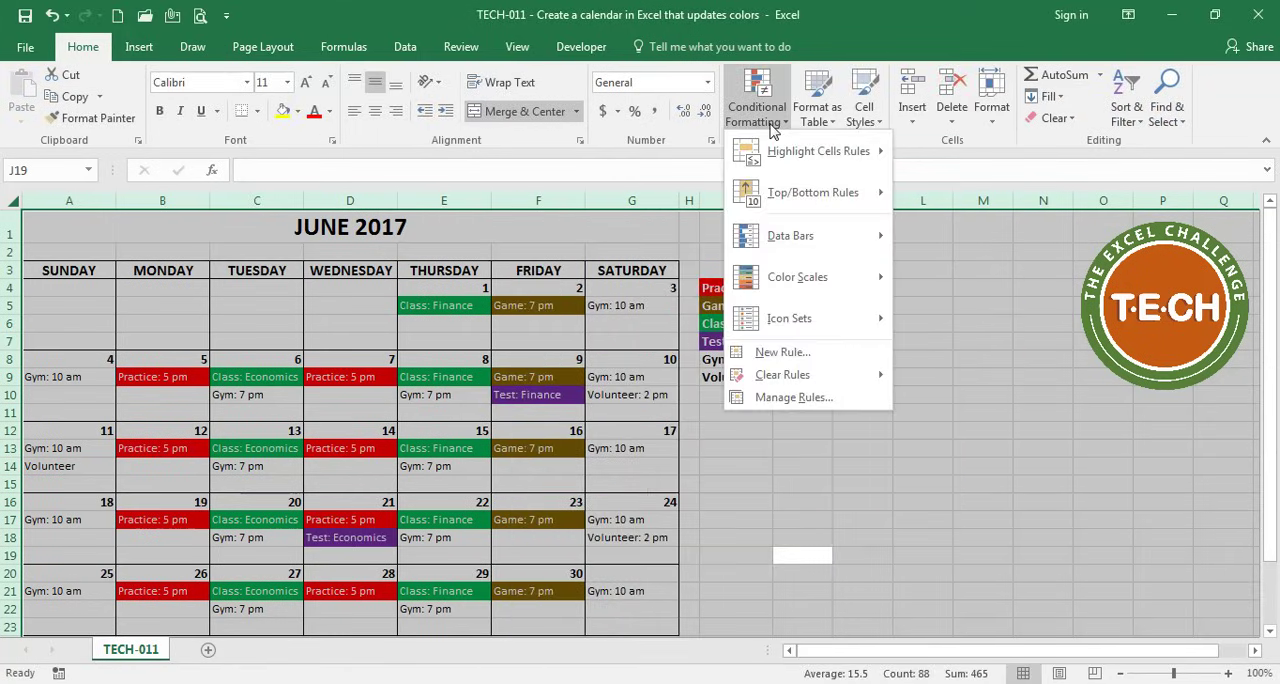
pyautogui.click(818, 150)
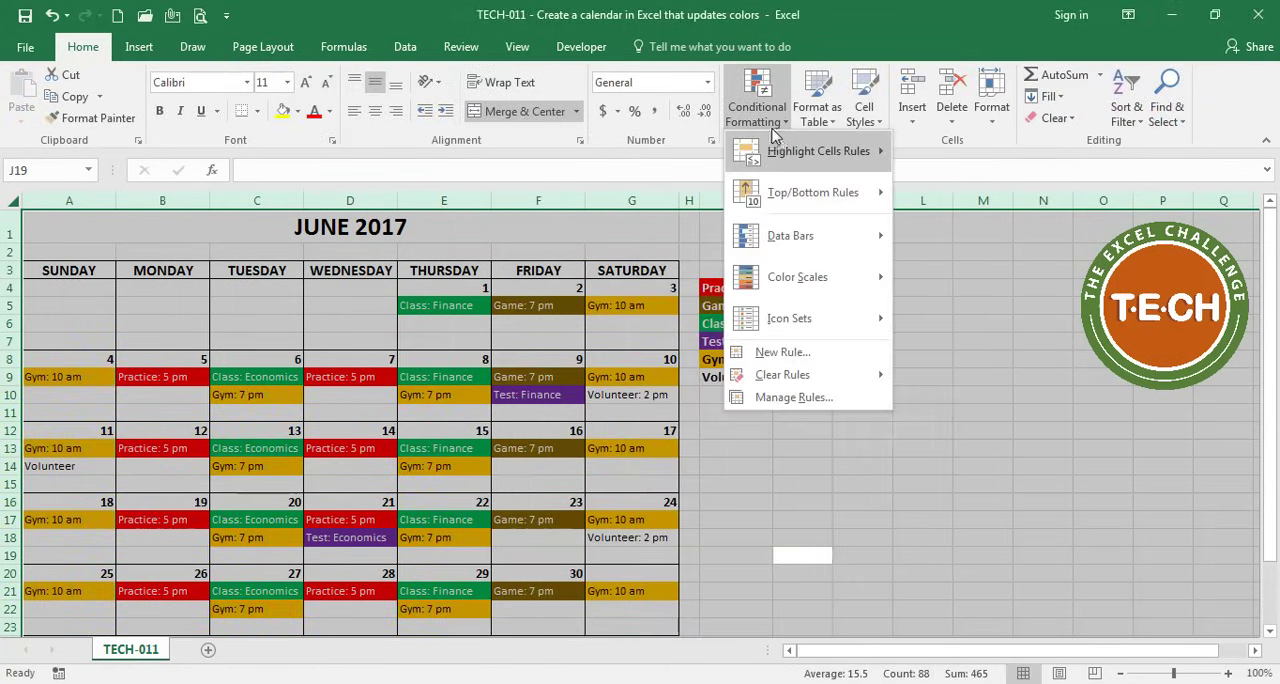
pyautogui.click(816, 150)
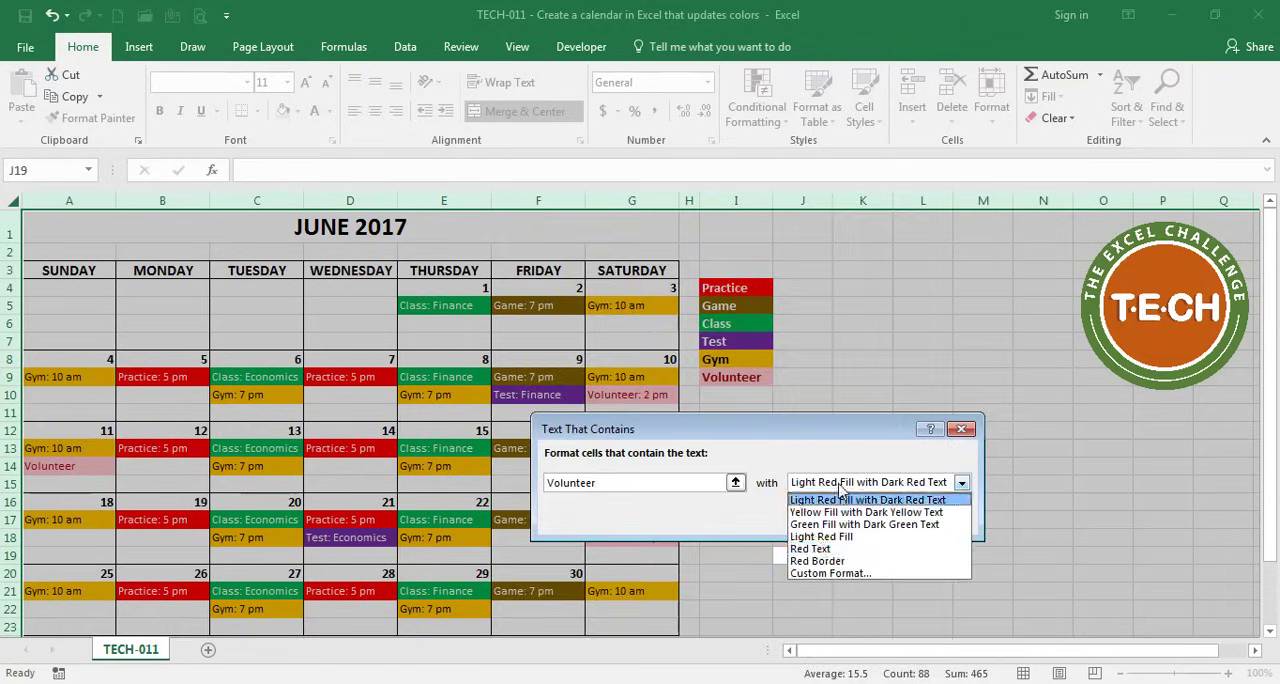
pyautogui.click(830, 572)
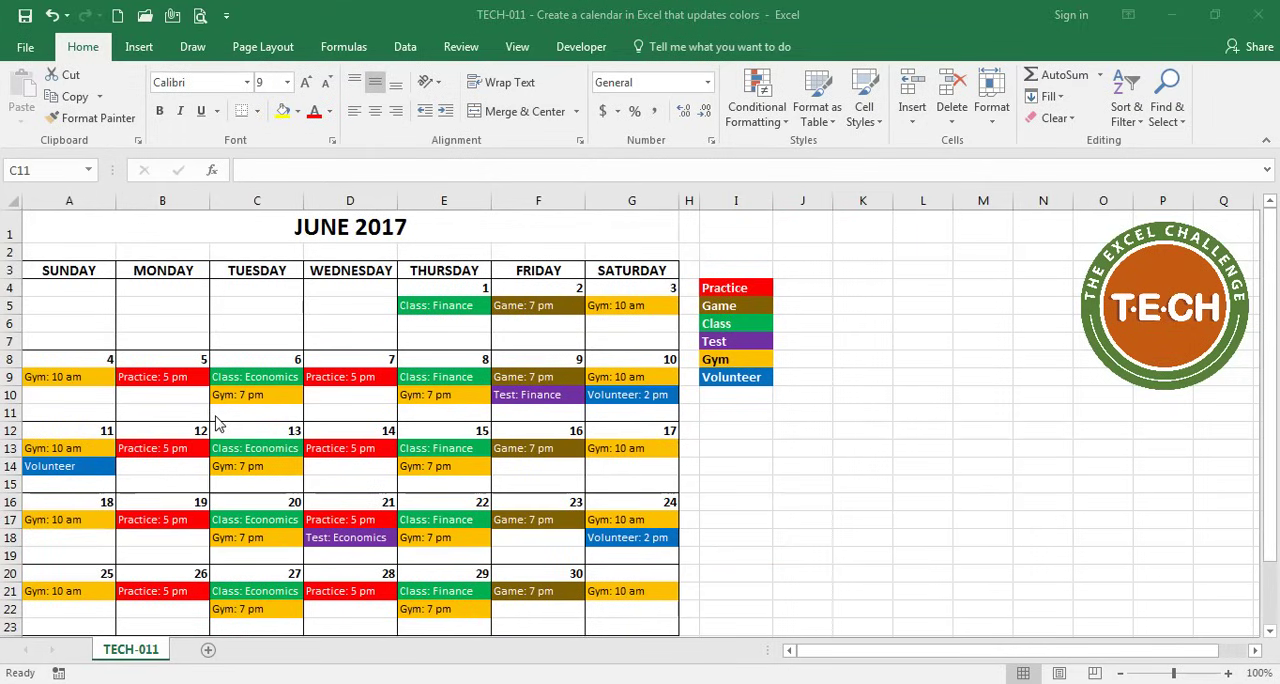
# - Enter Practice under June 6 and Gym under June 7, which take their category colours
pyautogui.click(256, 412)
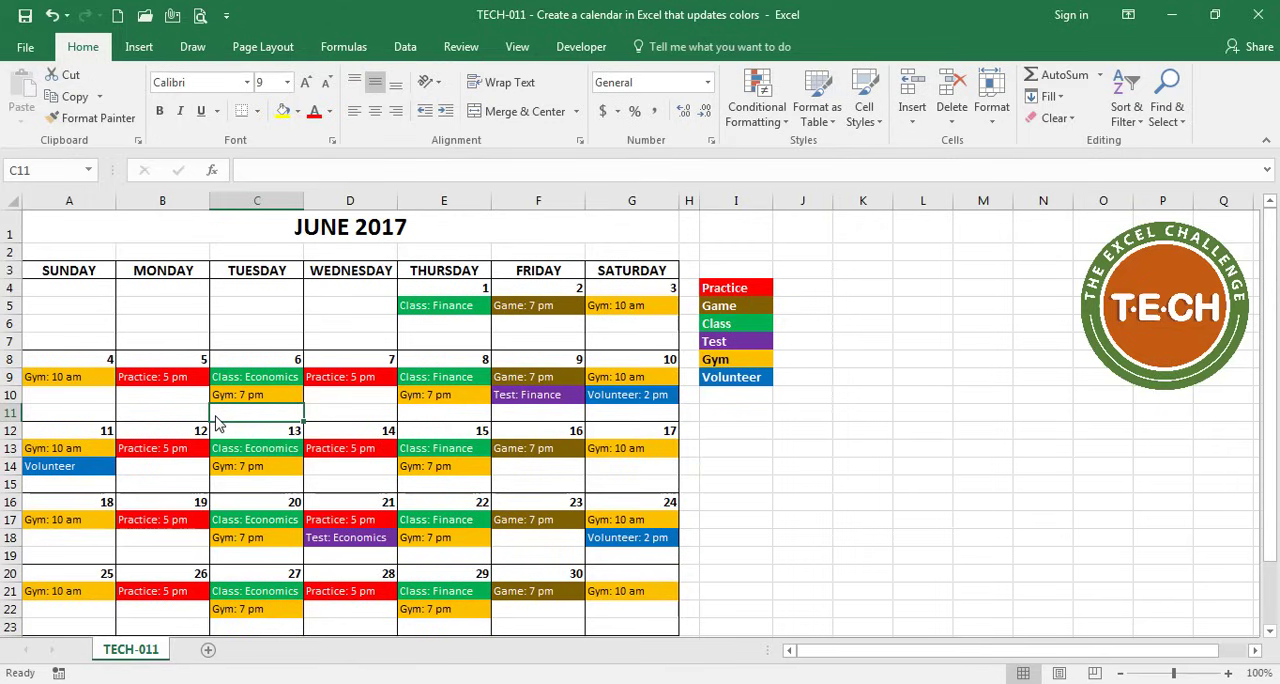
pyautogui.write('Practic')
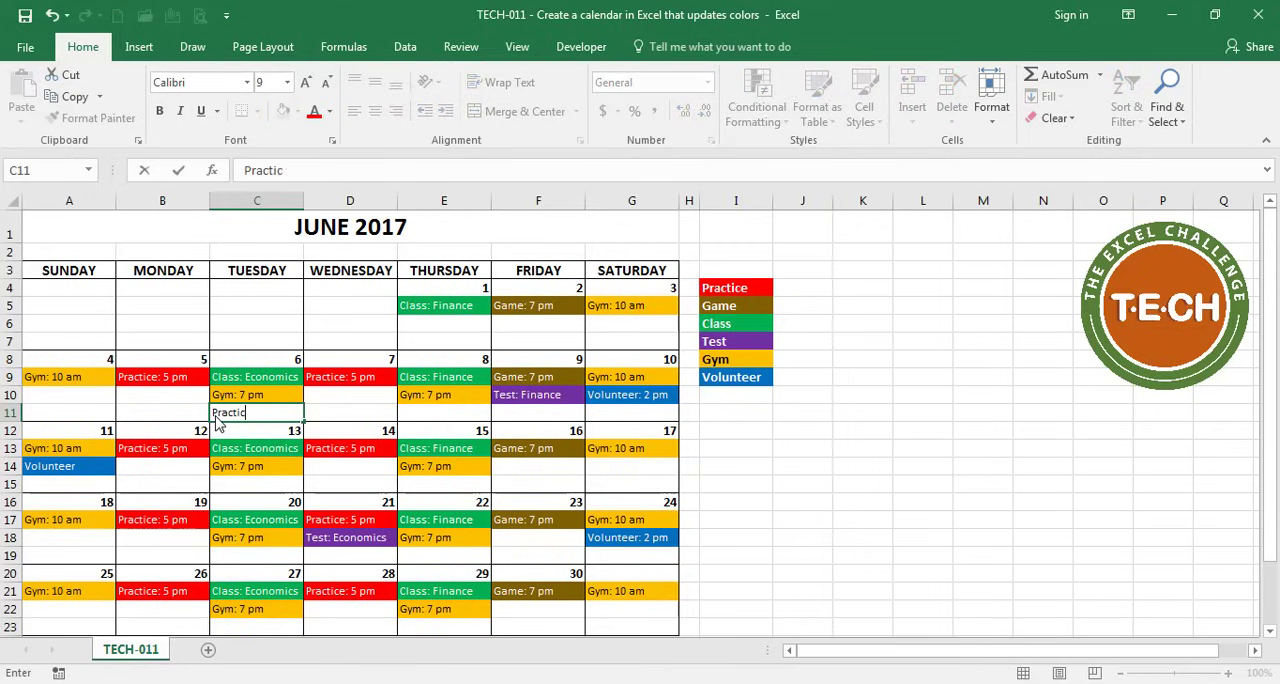
pyautogui.write('Gym')
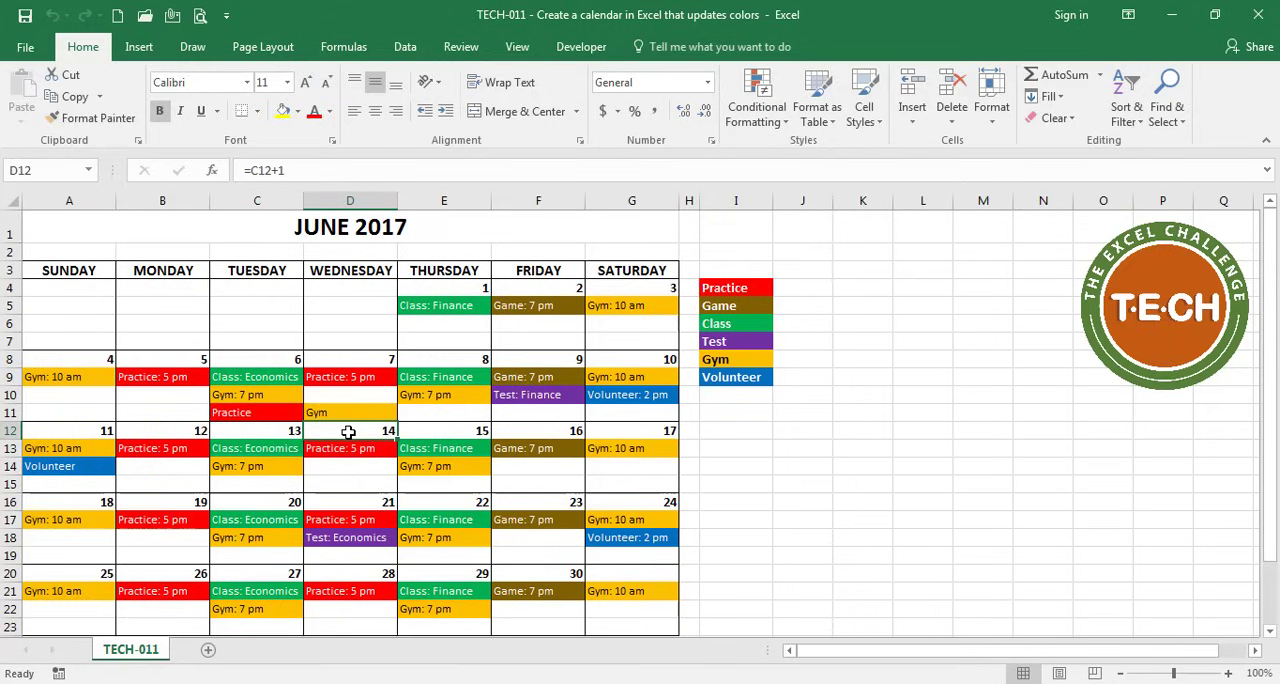
pyautogui.moveTo(192, 568)
pyautogui.write("'")
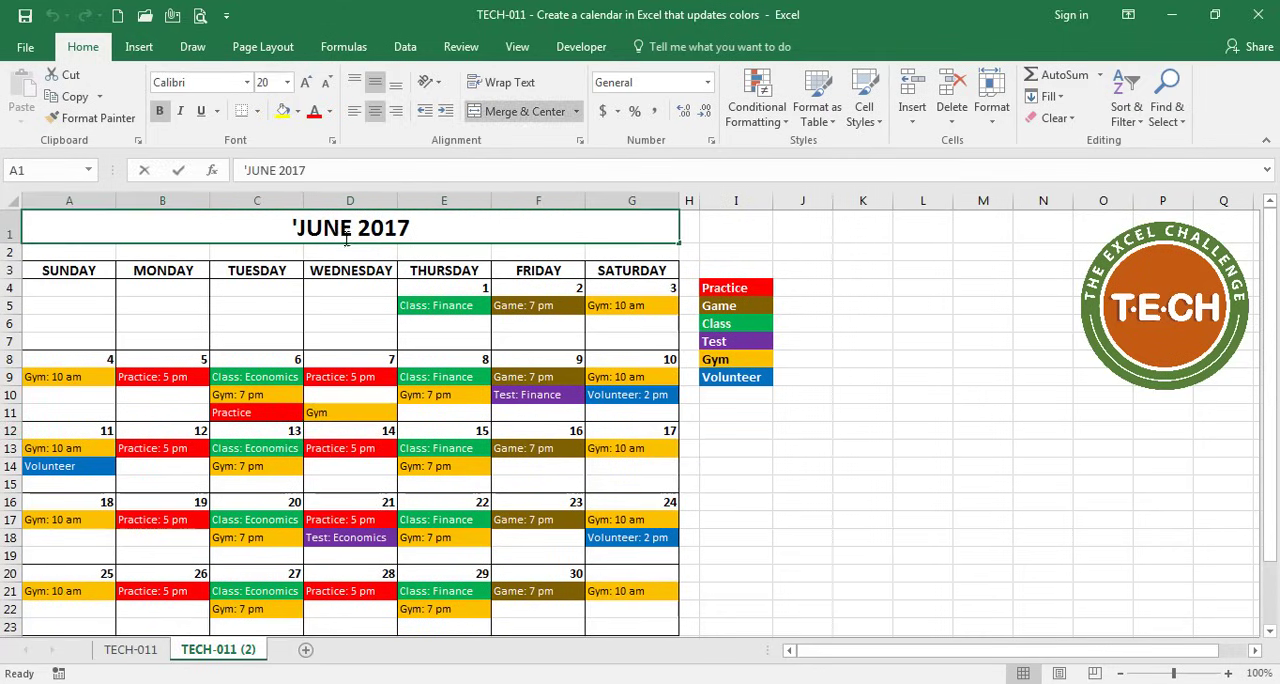
# - Retitle the copied sheet AUGUST 2017 and renumber the dates from Tuesday the 1st
pyautogui.doubleClick(350, 228)
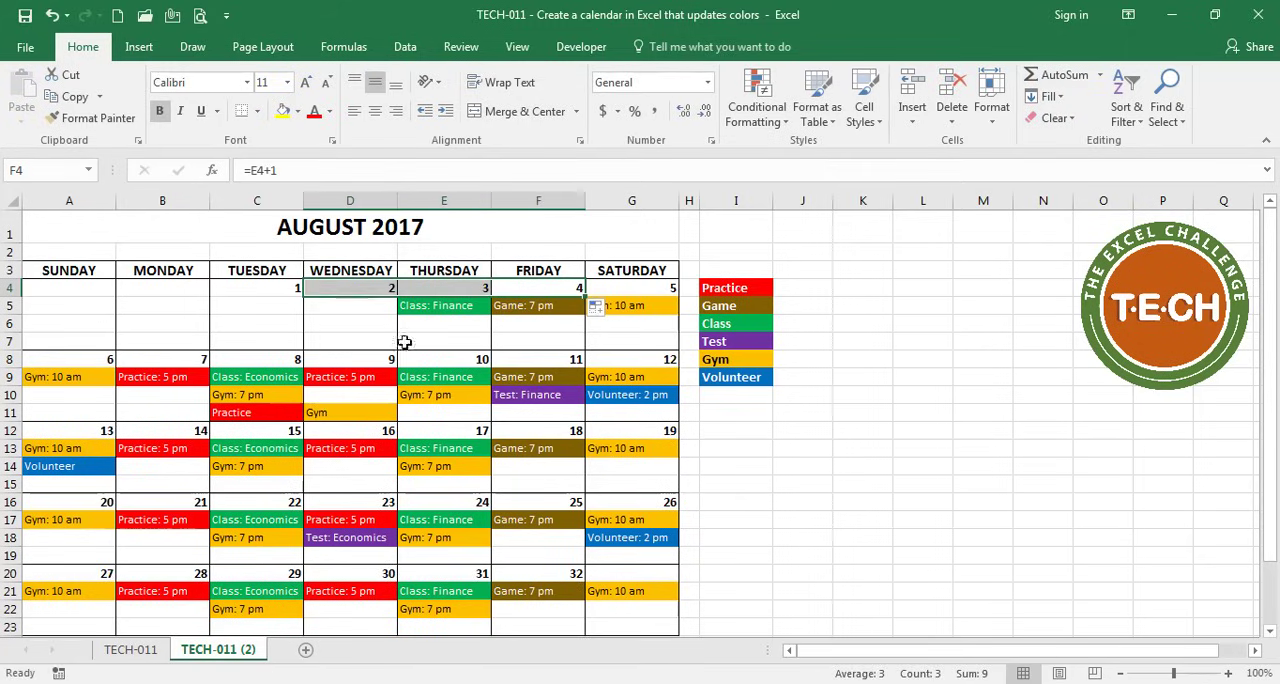
pyautogui.click(538, 556)
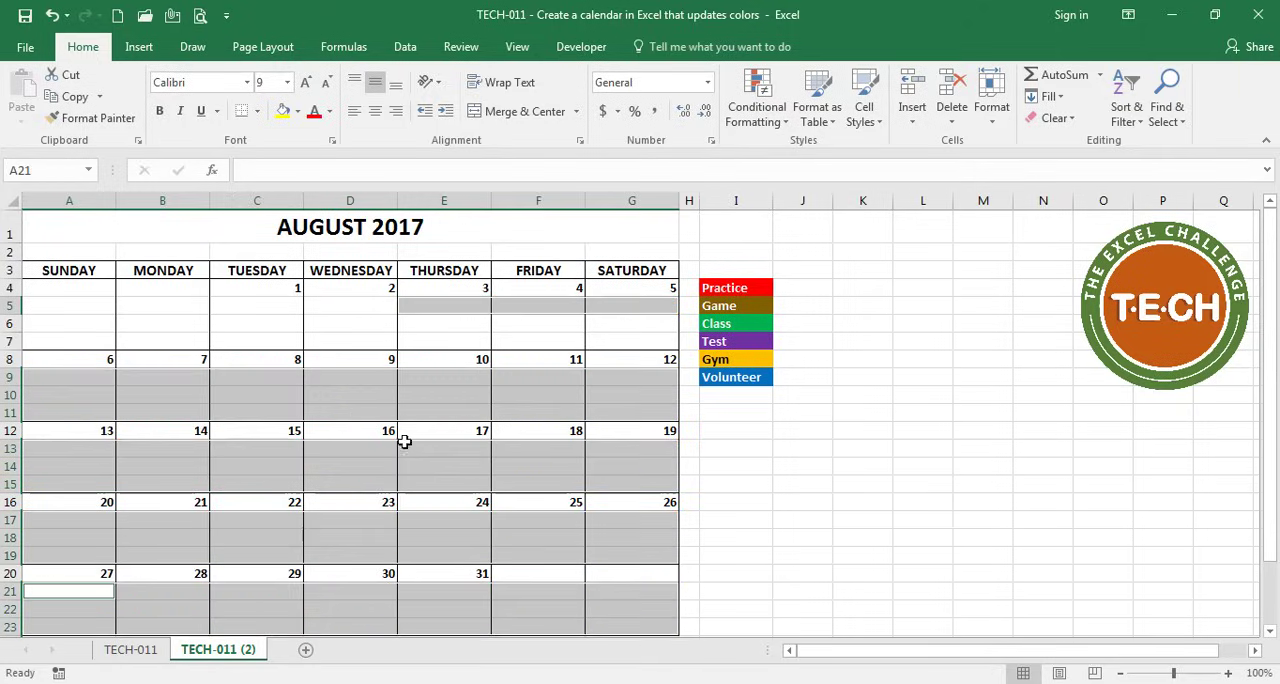
# - Enter Practice and Gym under August 1, which fill red and gold automatically
pyautogui.click(256, 304)
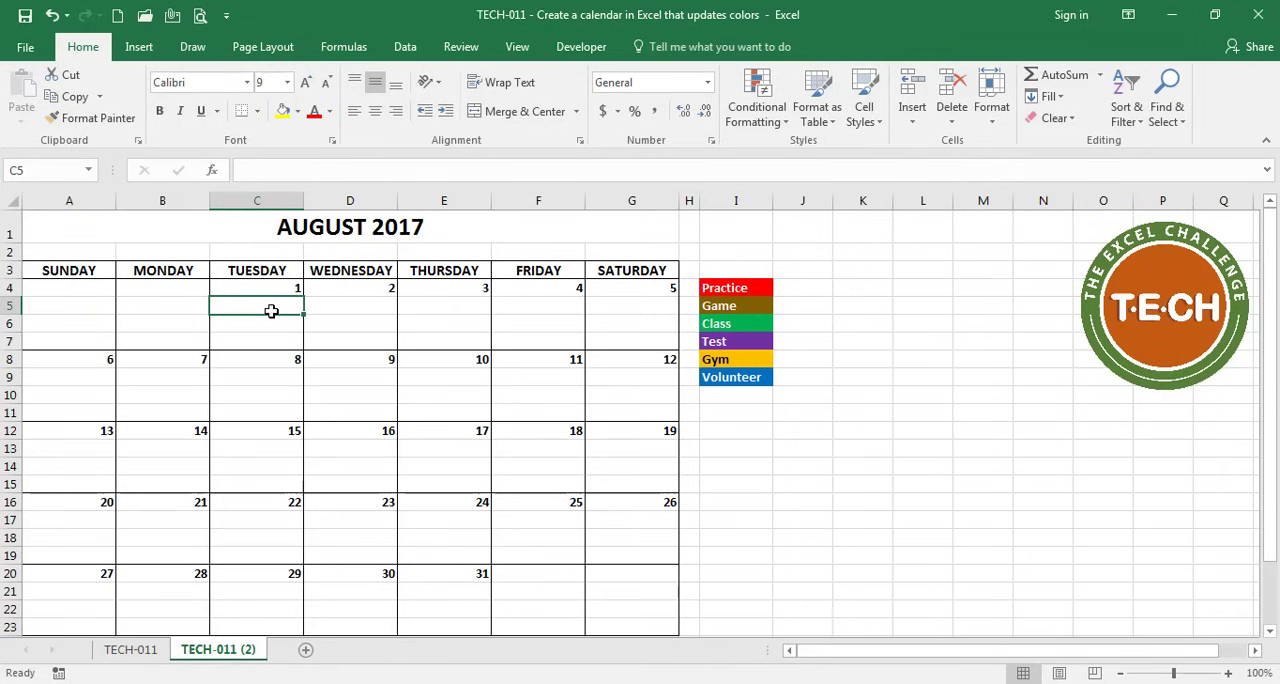
pyautogui.write('pRAC')
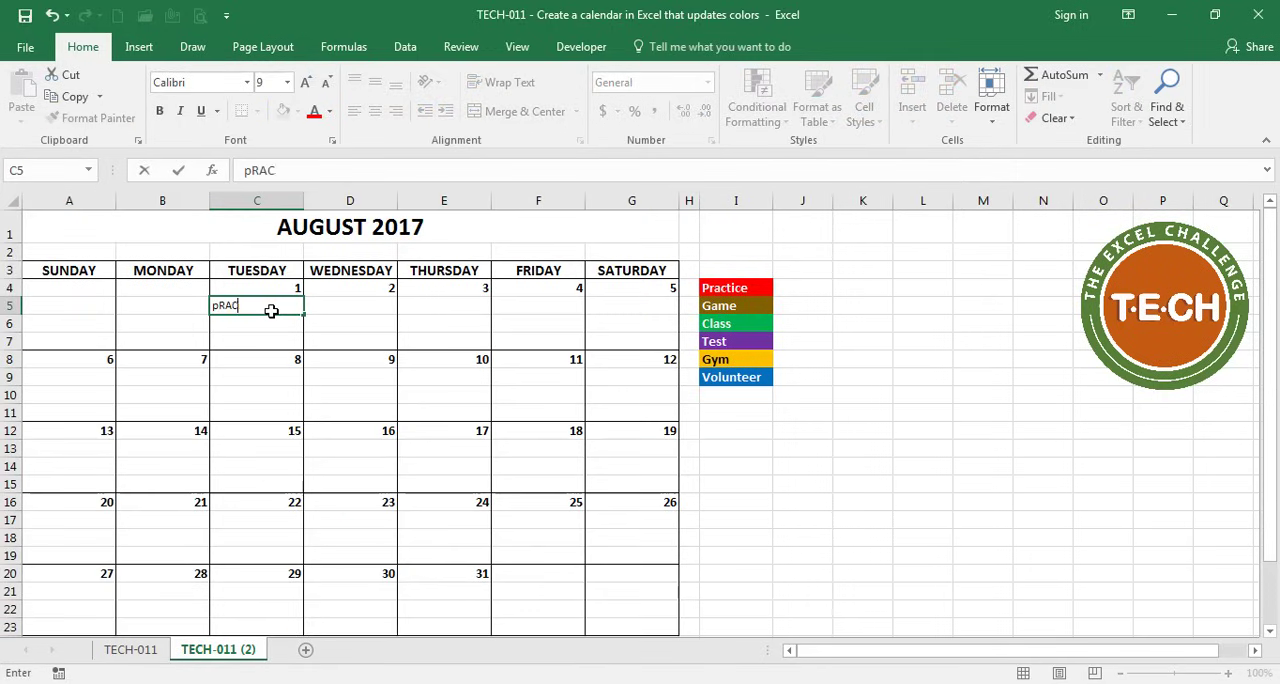
pyautogui.write('Gym')
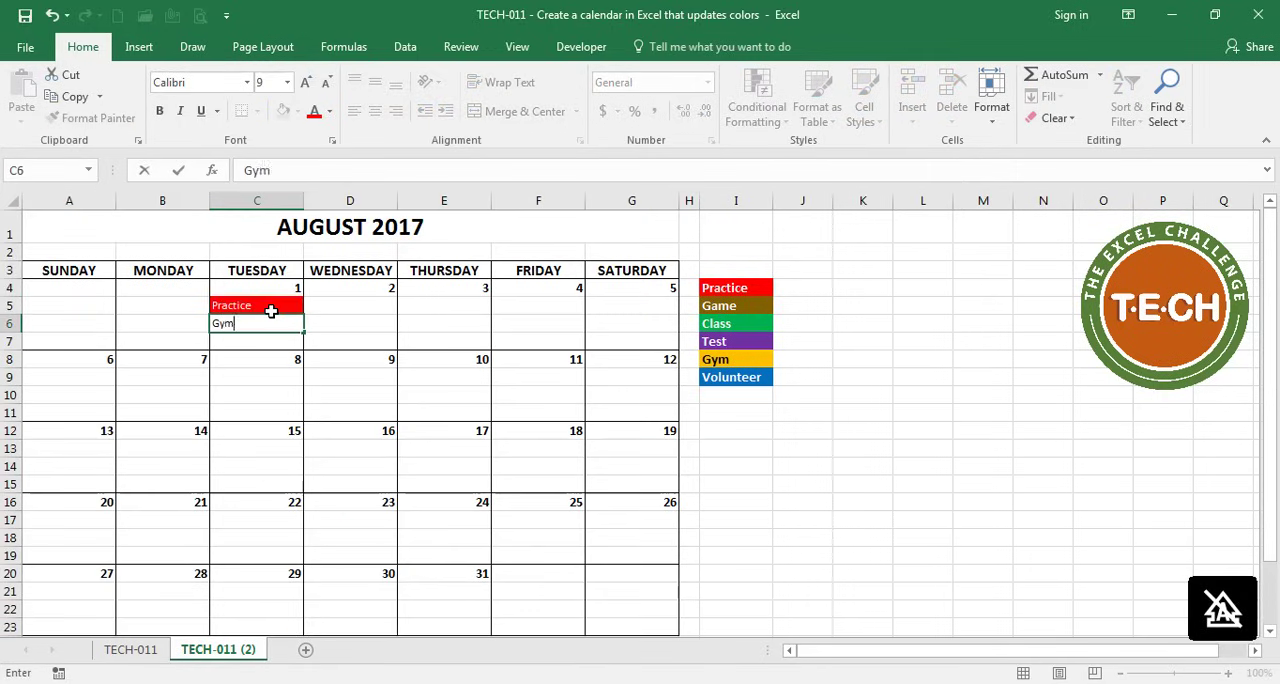
pyautogui.press('enter')
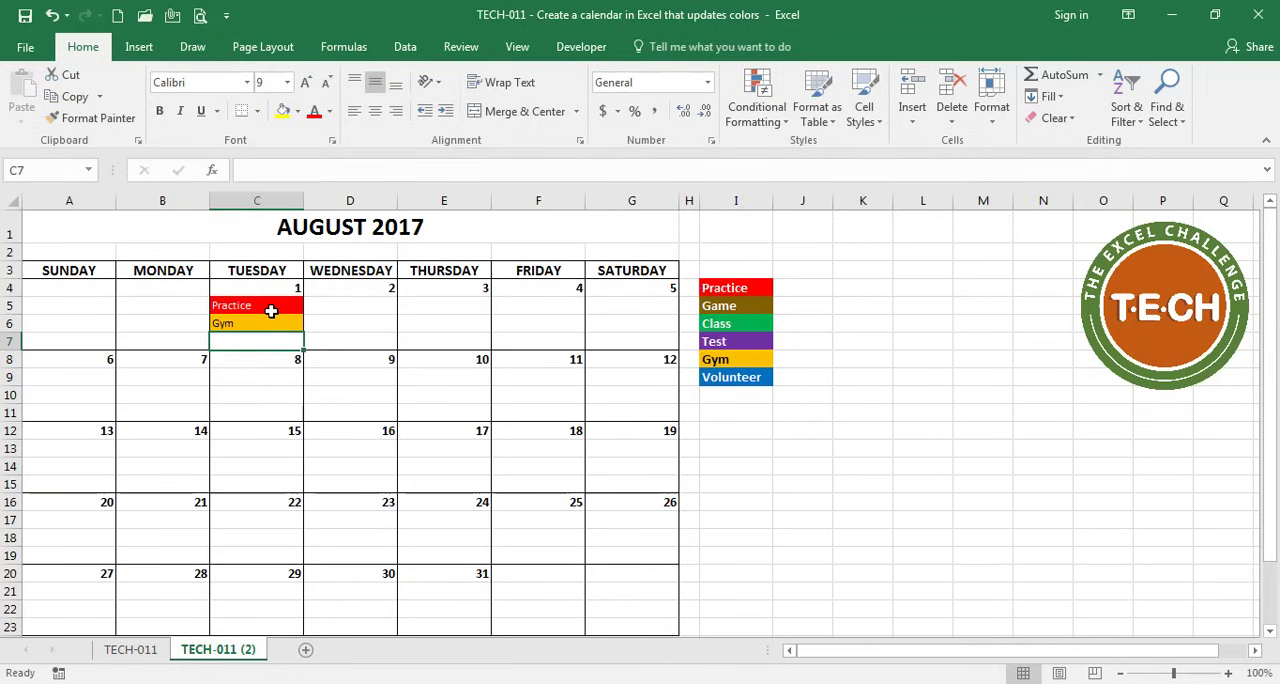